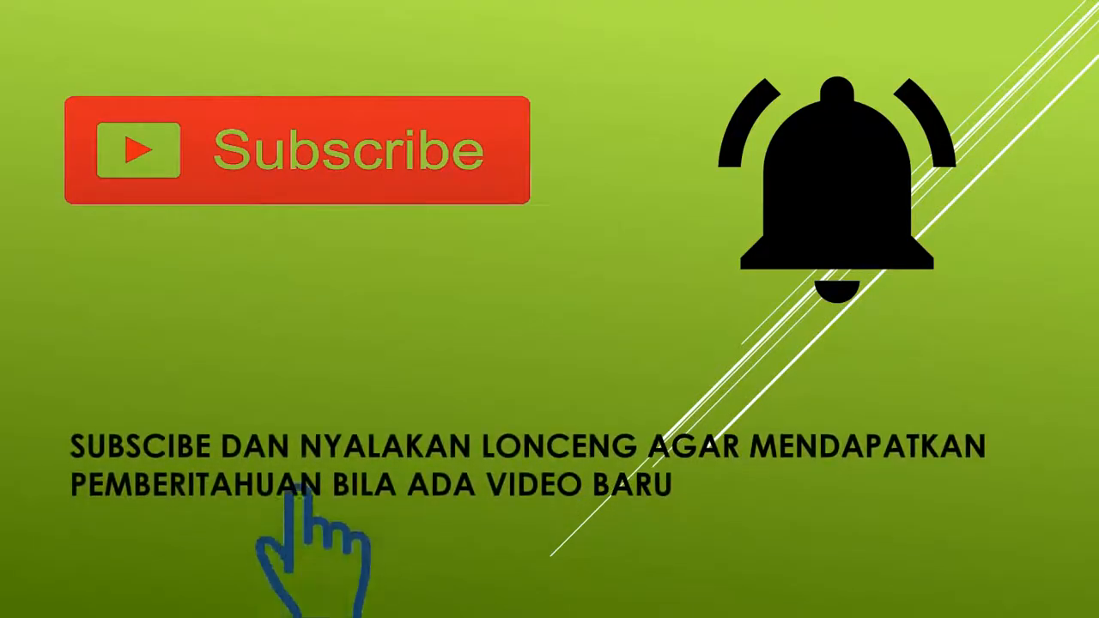
pyautogui.moveTo(666, 278)
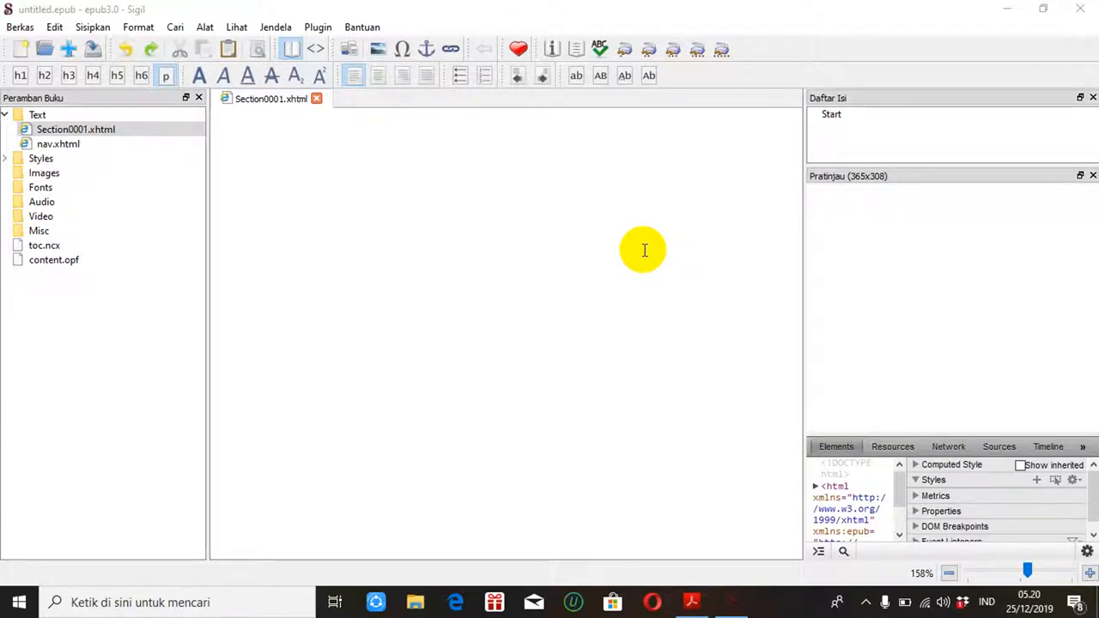
pyautogui.moveTo(457, 196)
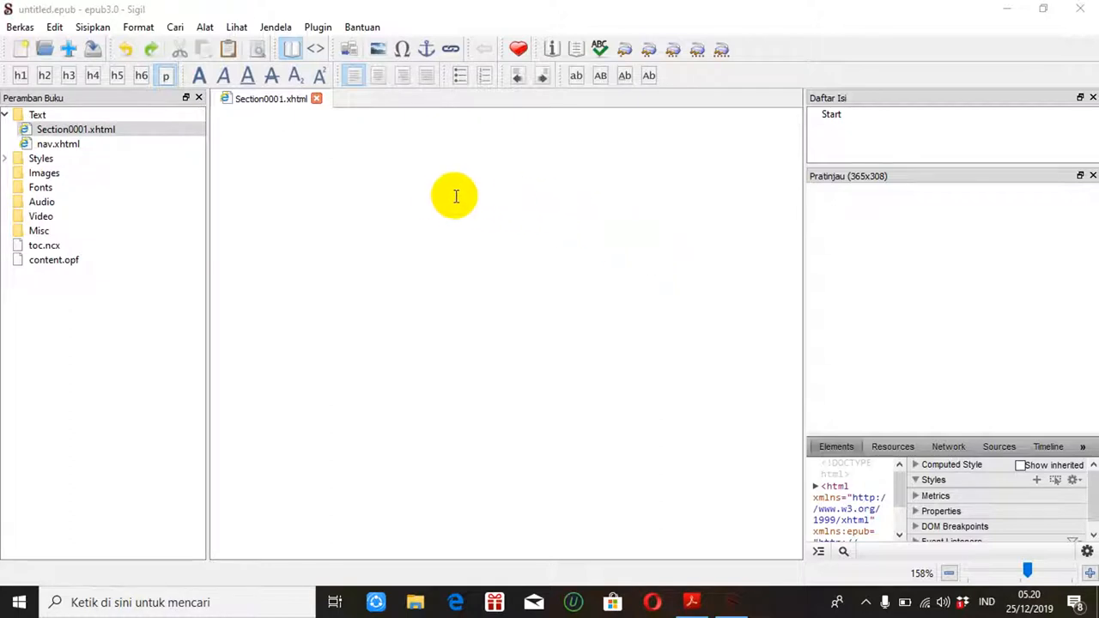
pyautogui.moveTo(445, 198)
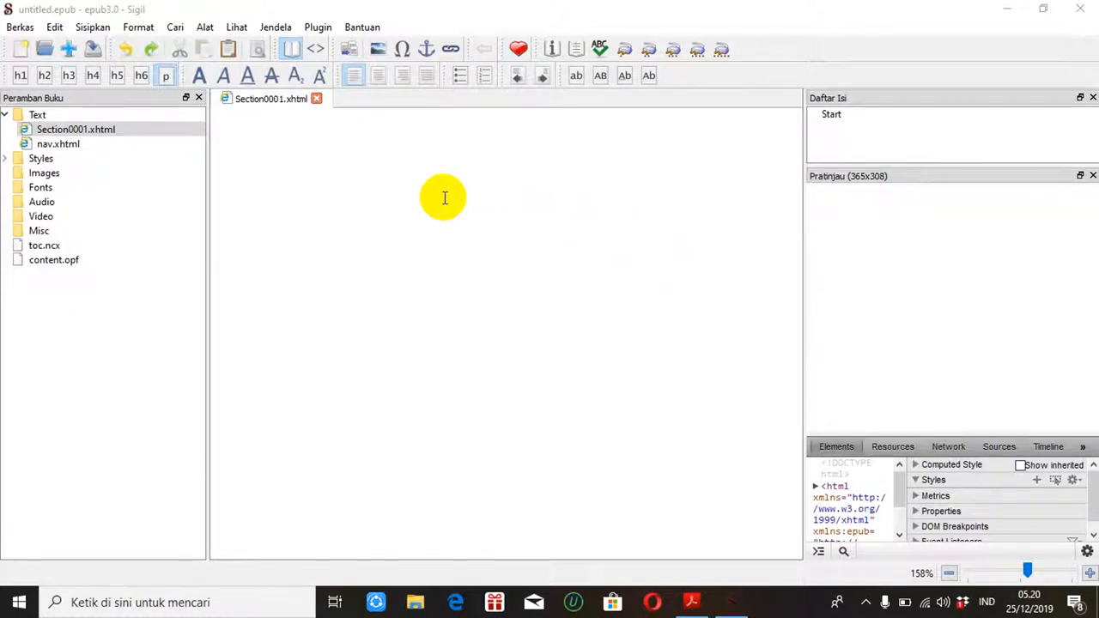
pyautogui.moveTo(347, 175)
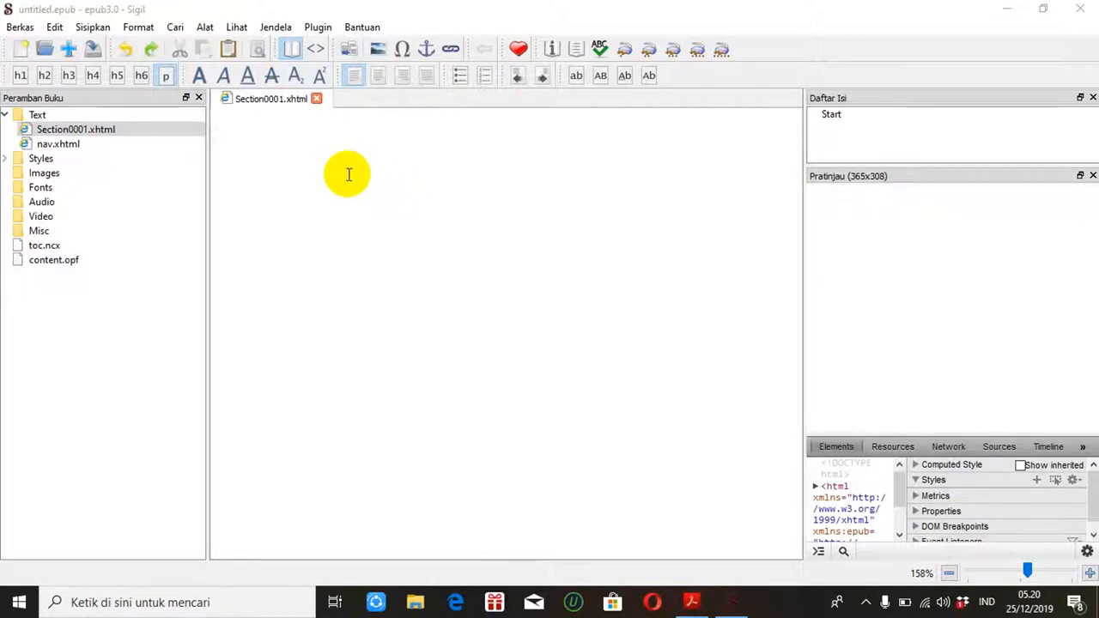
pyautogui.moveTo(378, 60)
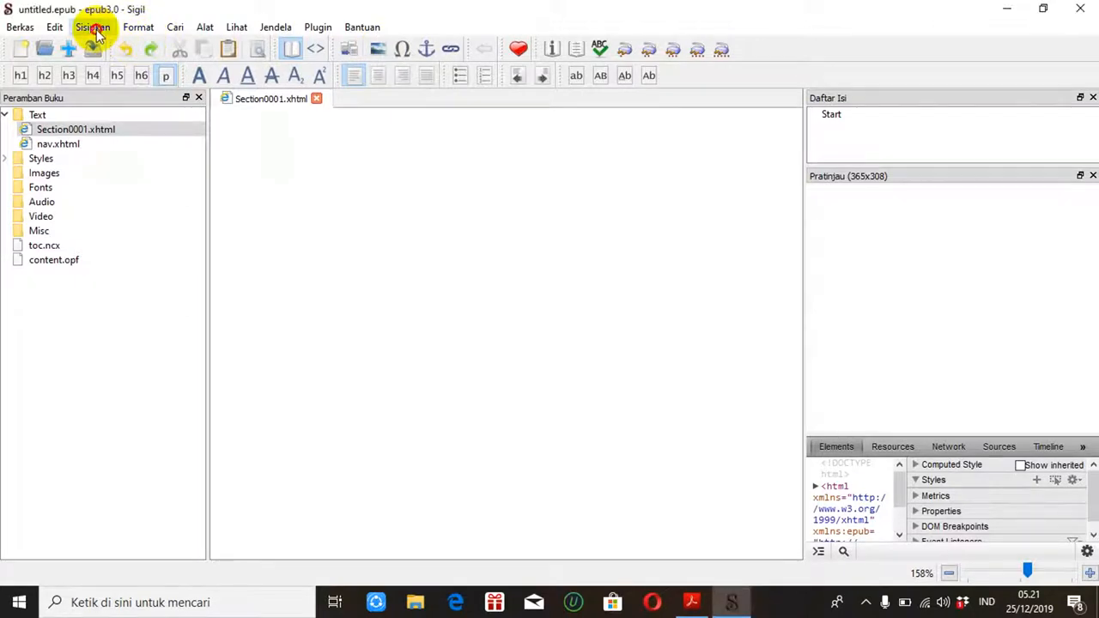
# Insert 4. SMANSAGA.jpg from Dropbox > LOGO as the section's school logo image.
pyautogui.click(93, 27)
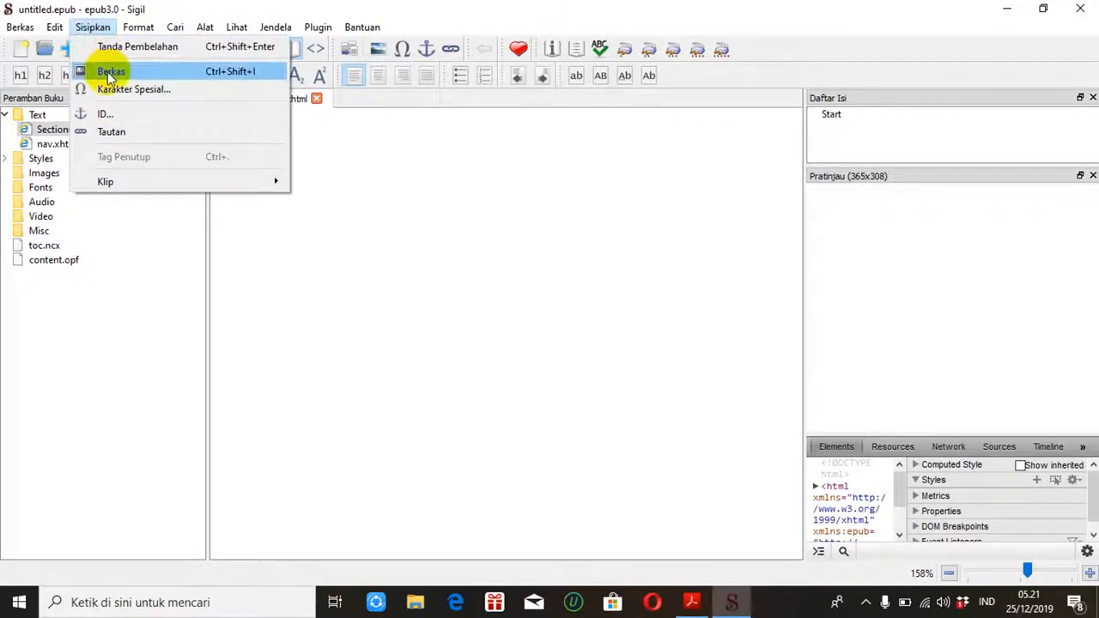
pyautogui.click(110, 72)
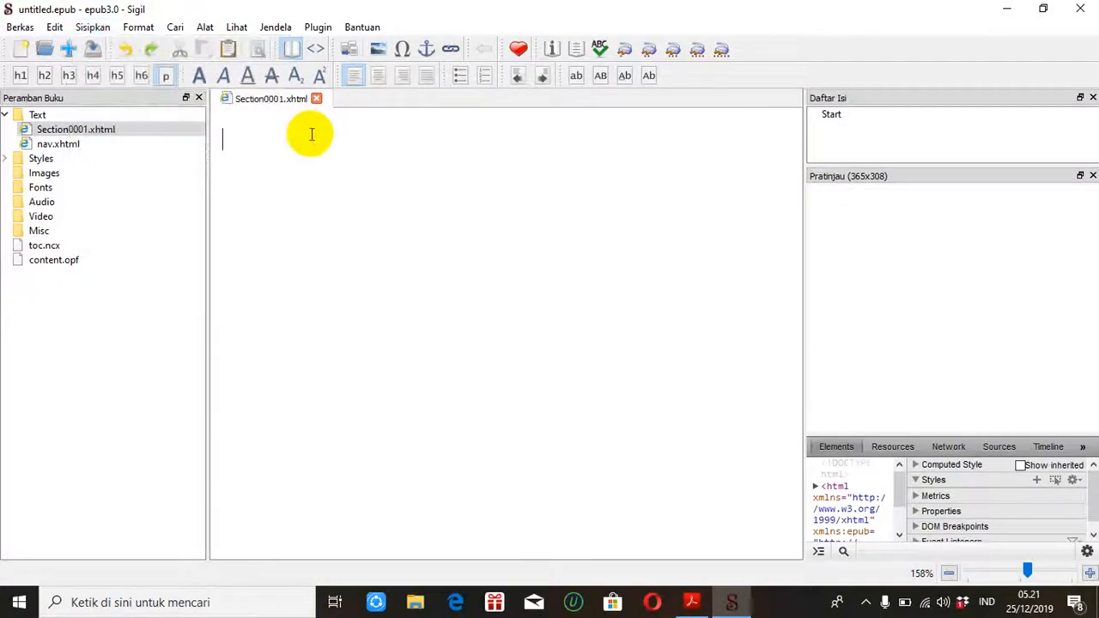
pyautogui.moveTo(378, 48)
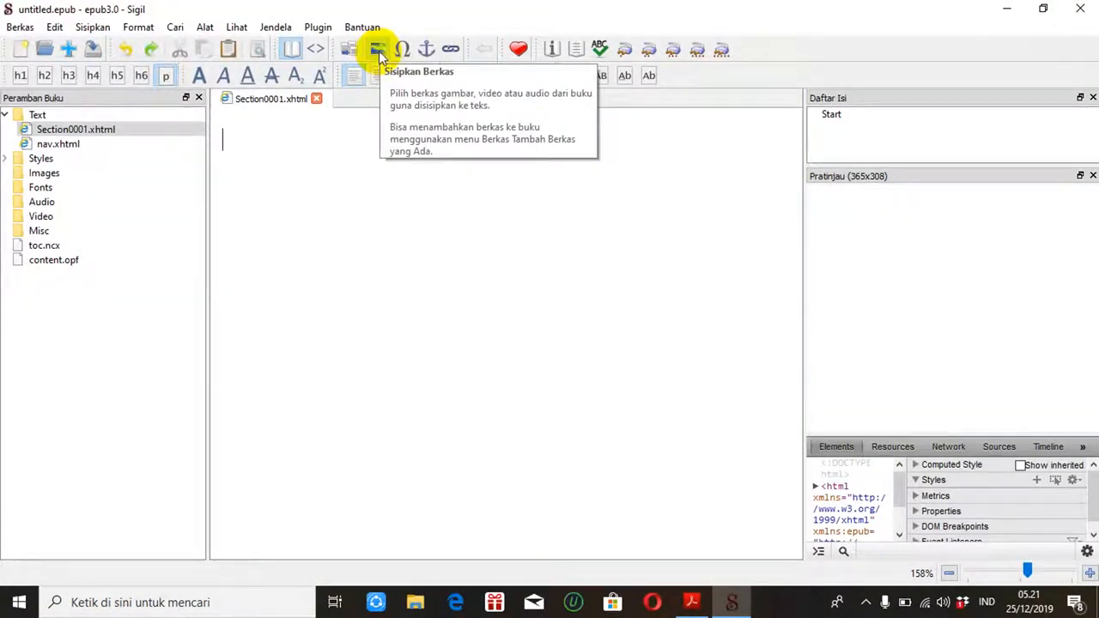
pyautogui.click(378, 49)
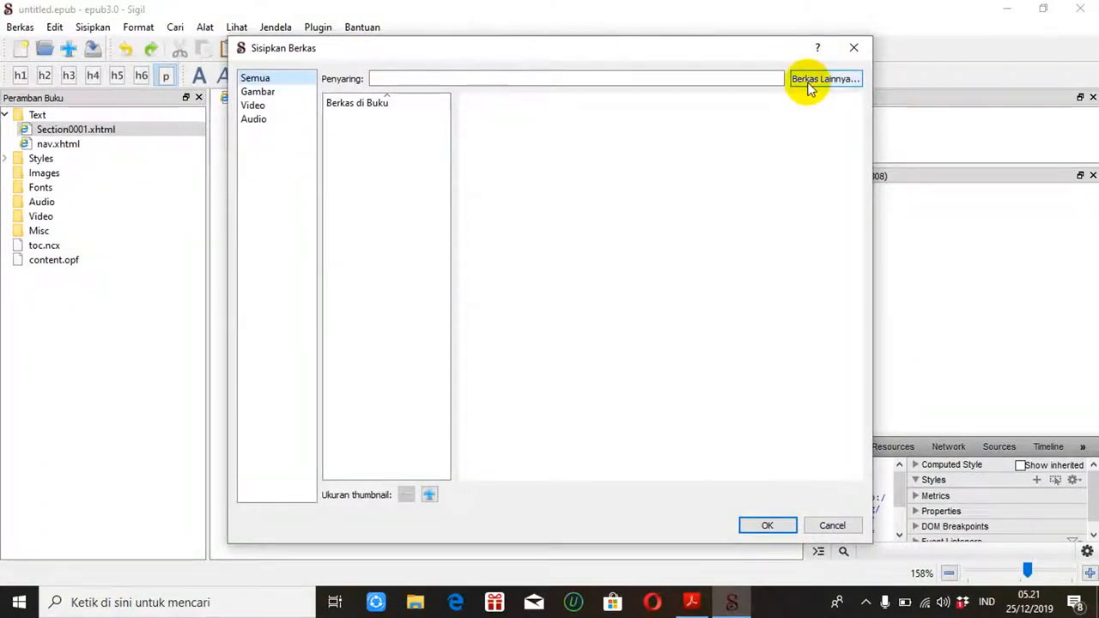
pyautogui.moveTo(823, 79)
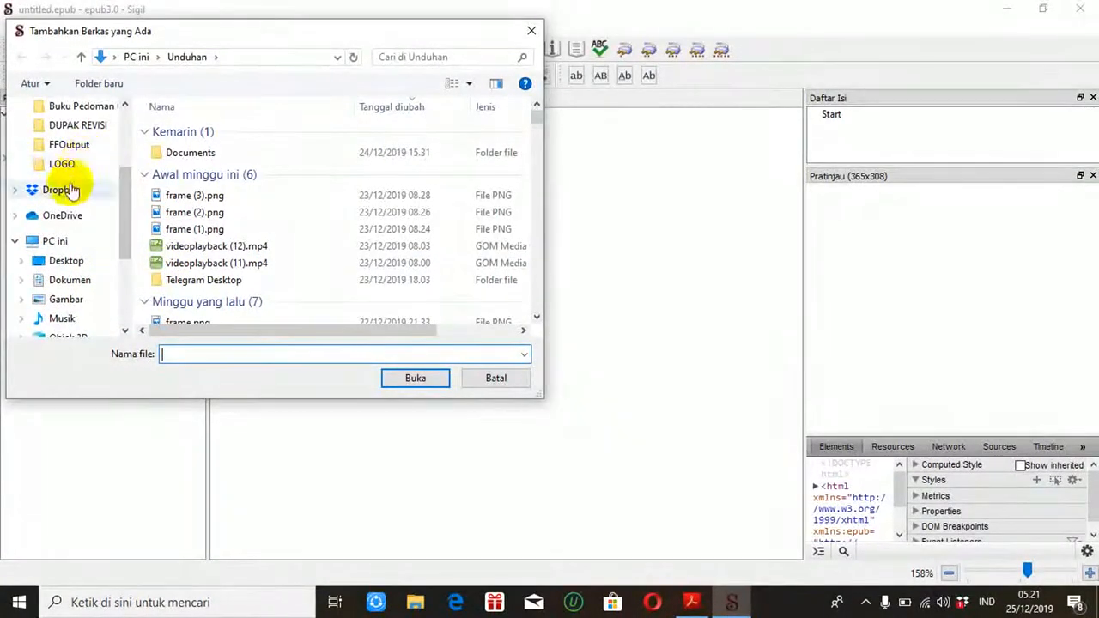
pyautogui.click(62, 189)
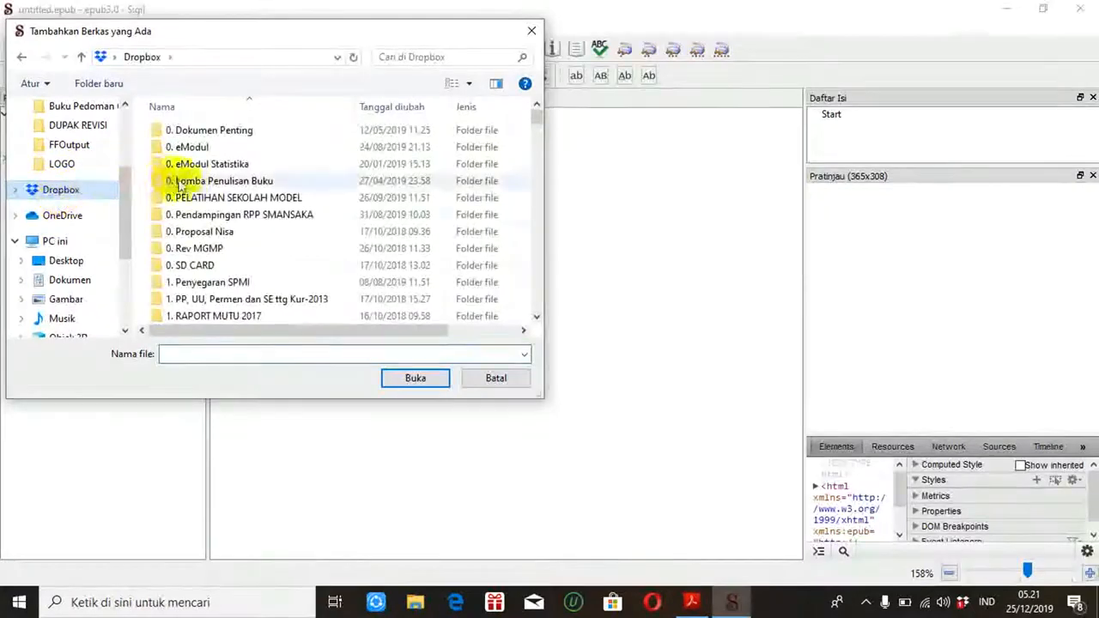
pyautogui.click(192, 264)
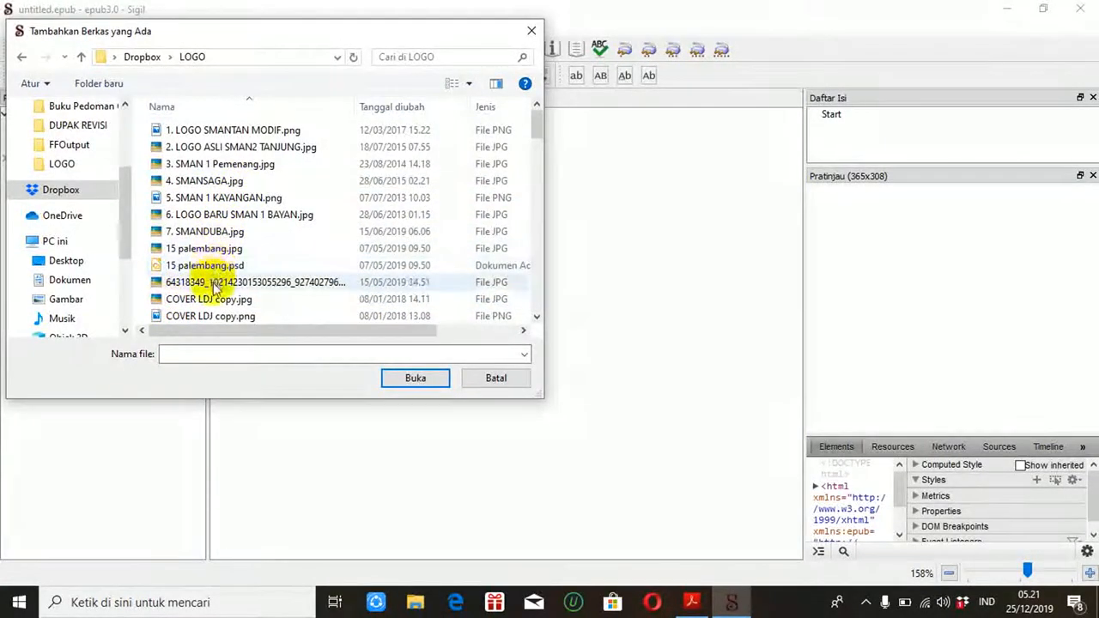
pyautogui.click(415, 378)
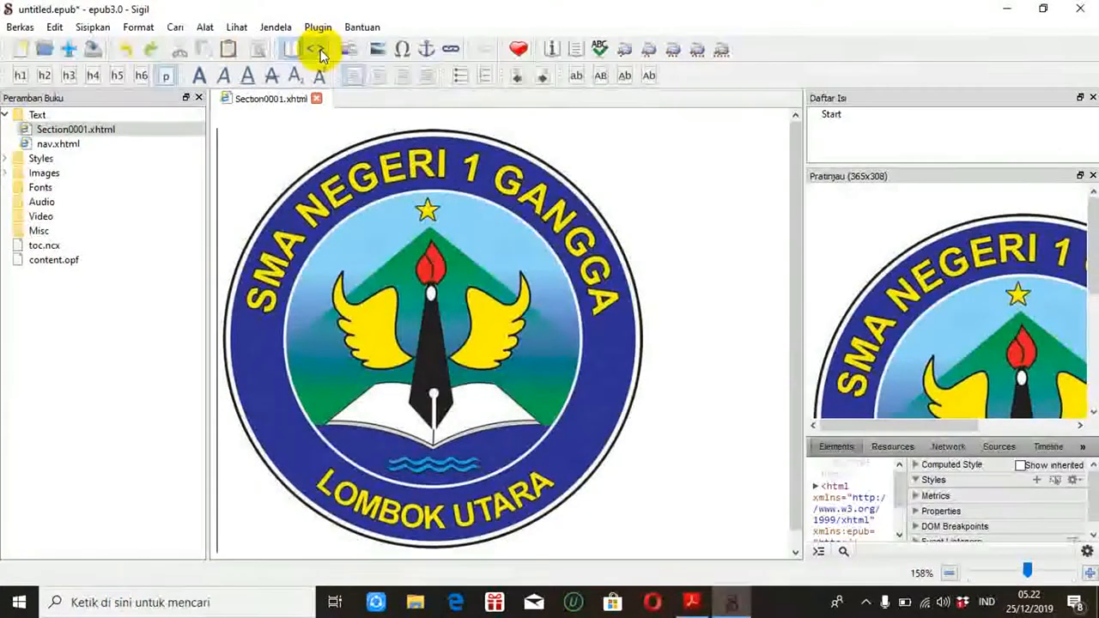
pyautogui.moveTo(318, 48)
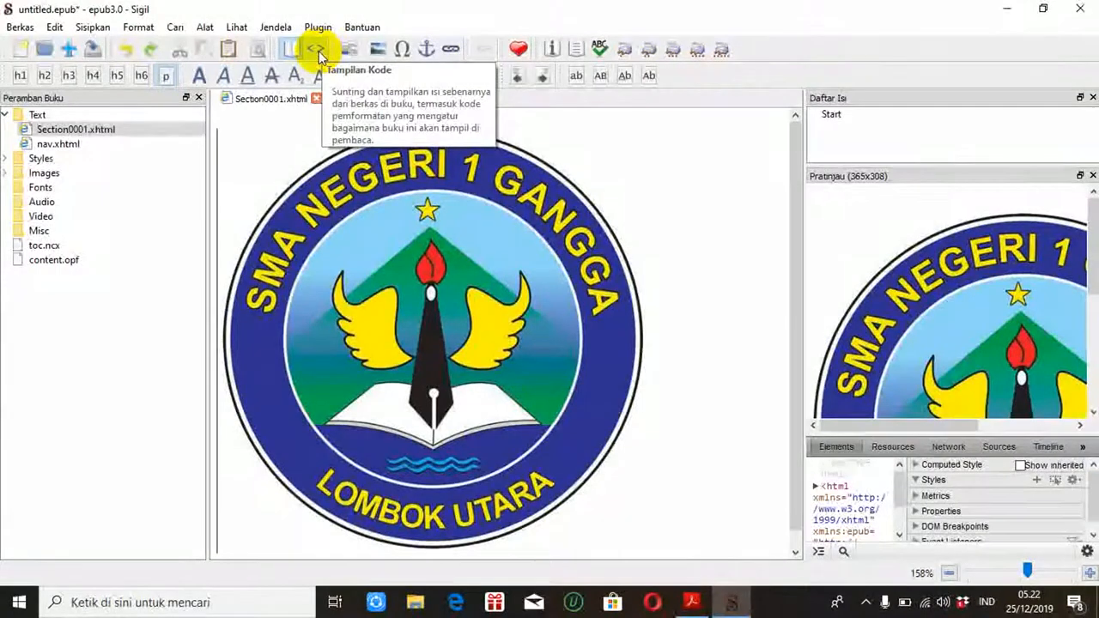
# Switch the logo section to Code View to see its img tag source.
pyautogui.click(316, 48)
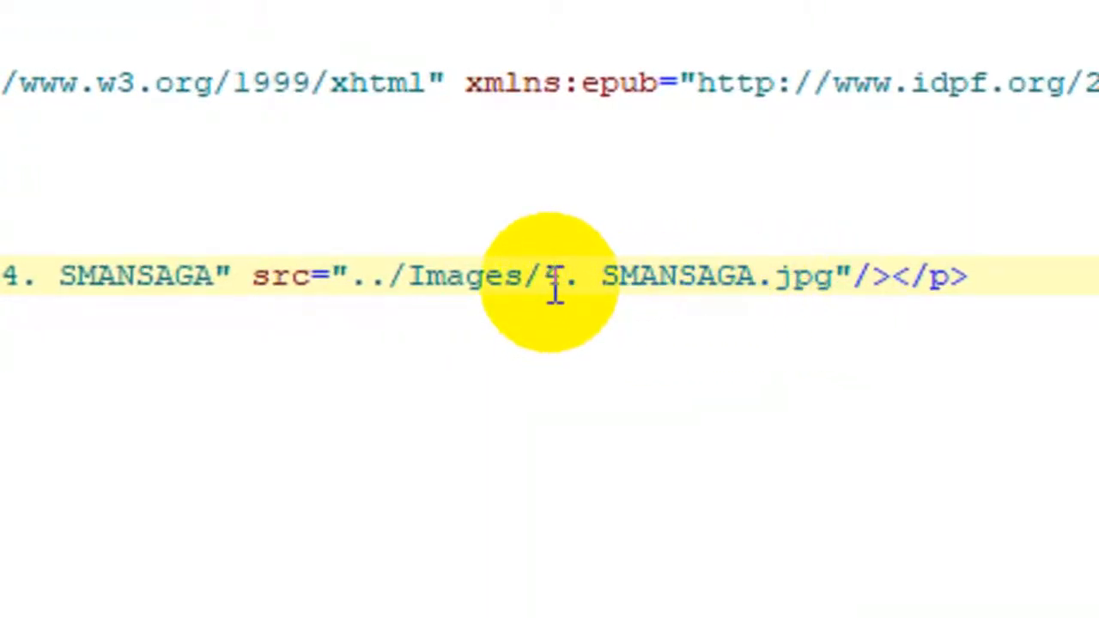
pyautogui.moveTo(409, 284)
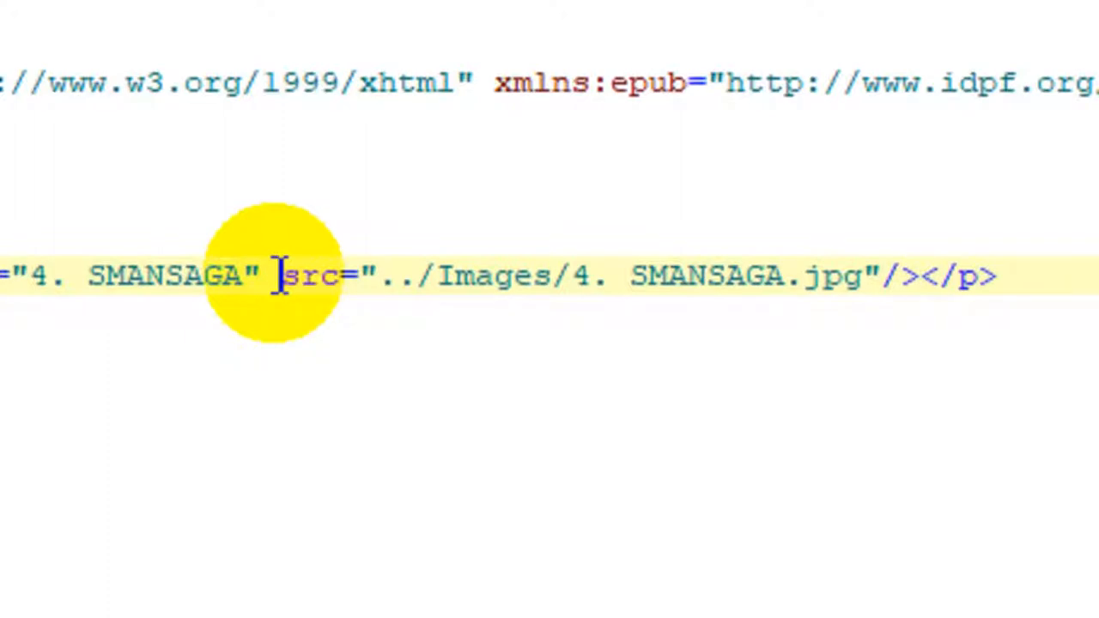
# Add width="300" to the logo's img tag, then change the value to 250.
pyautogui.write('wi')
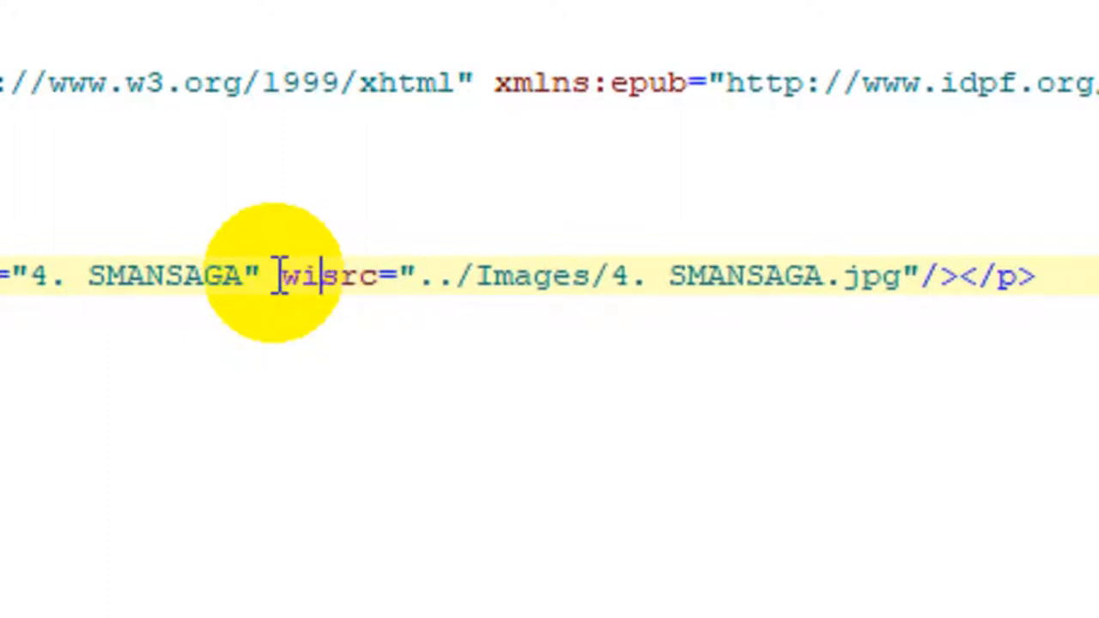
pyautogui.write('dth=')
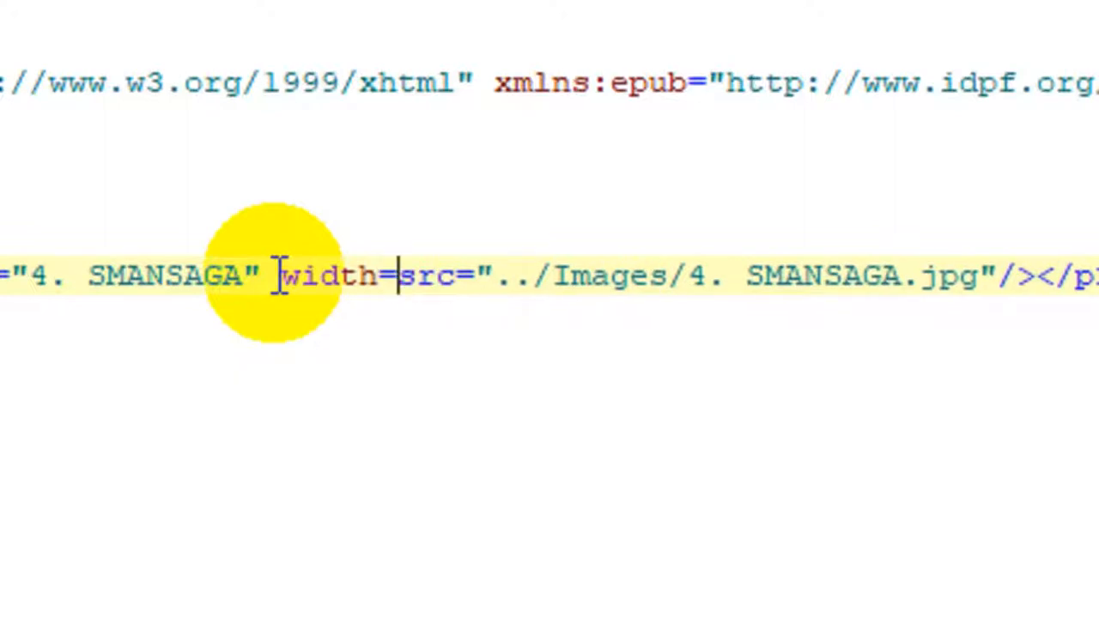
pyautogui.write('"300')
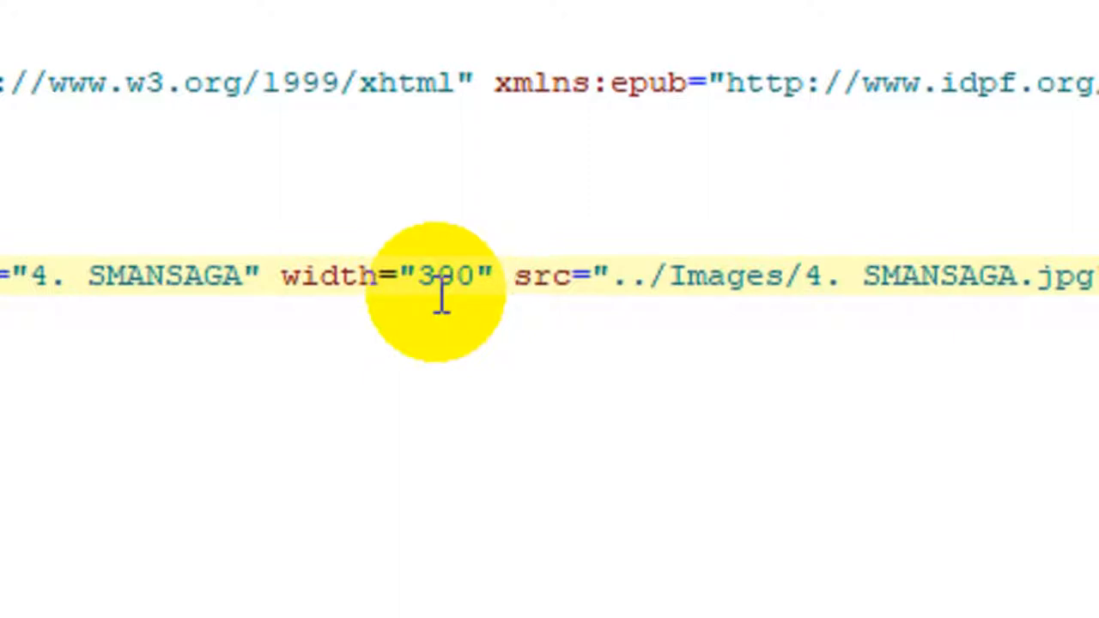
pyautogui.click(513, 275)
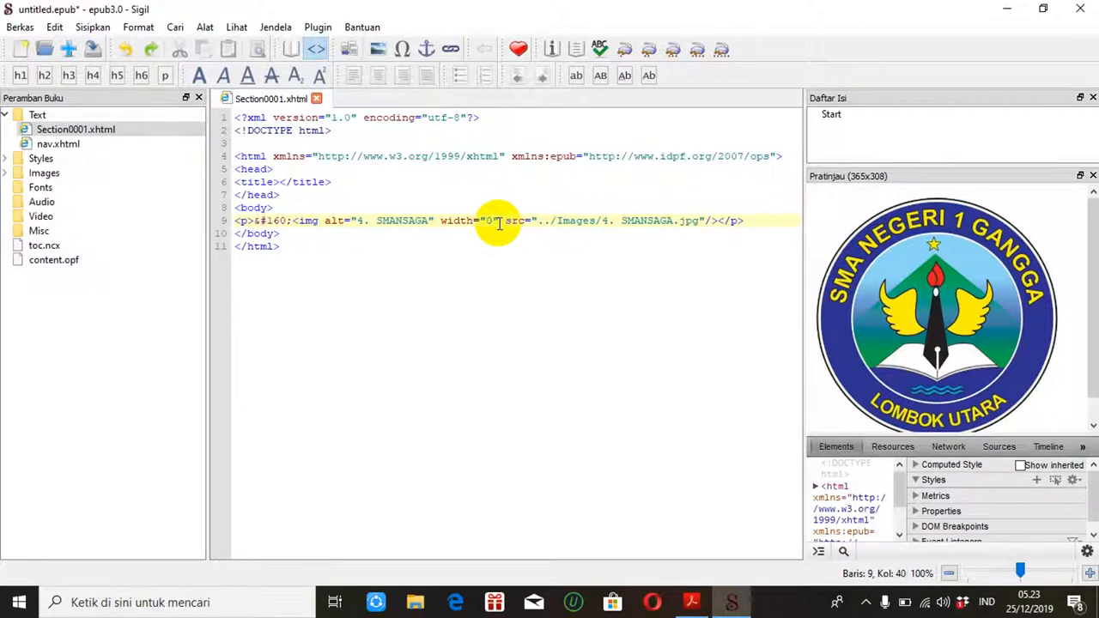
pyautogui.write('25')
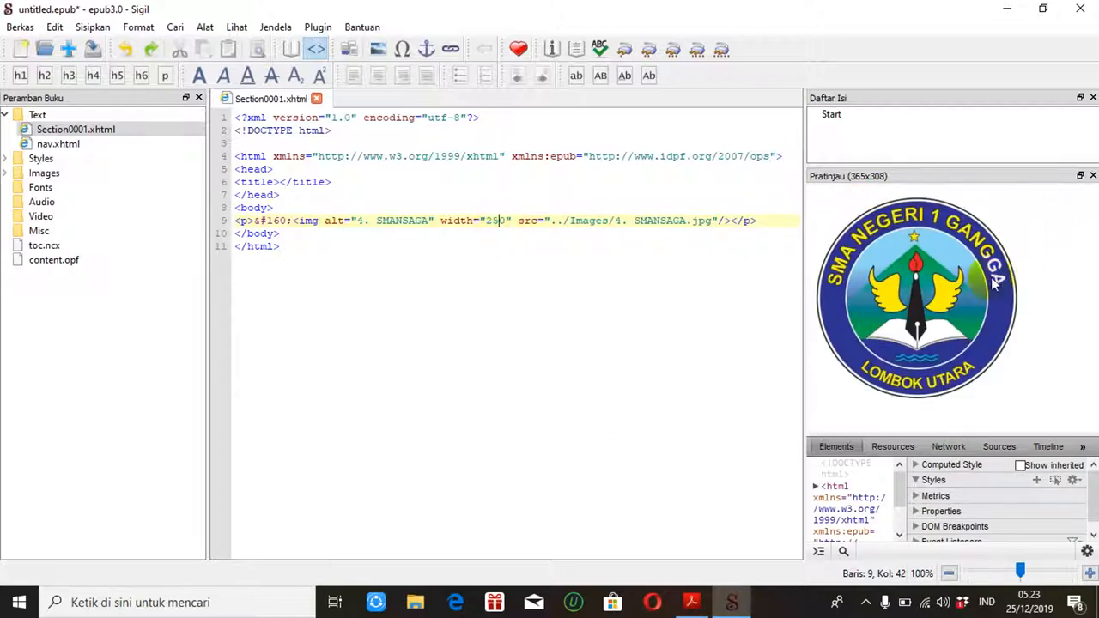
pyautogui.moveTo(533, 283)
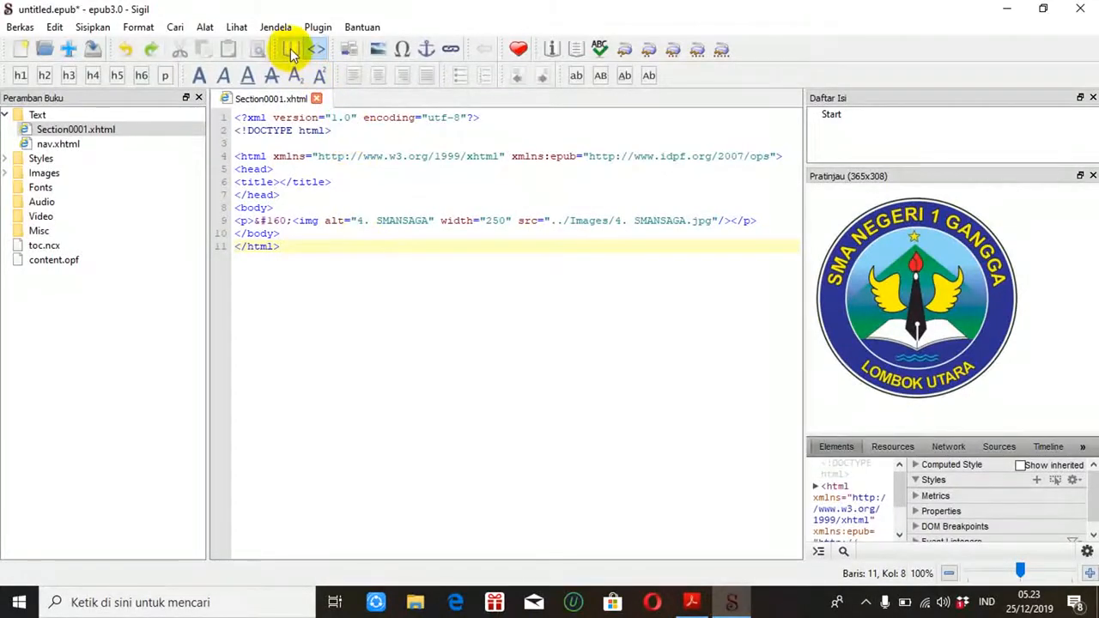
pyautogui.moveTo(290, 48)
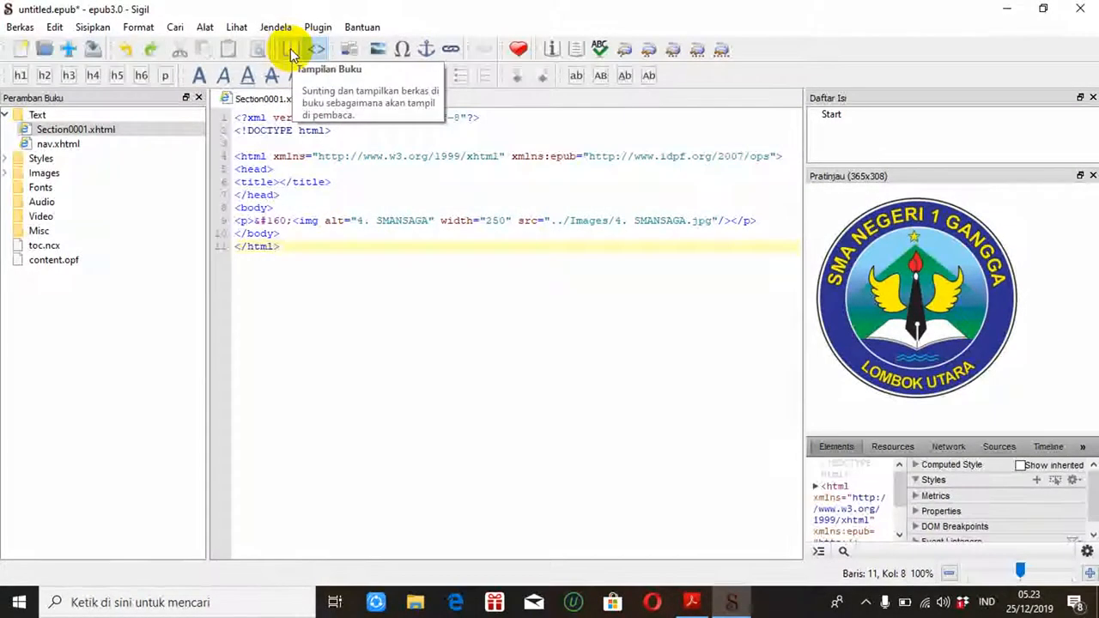
# Return to Book View showing the logo at its reduced 250 width.
pyautogui.click(290, 48)
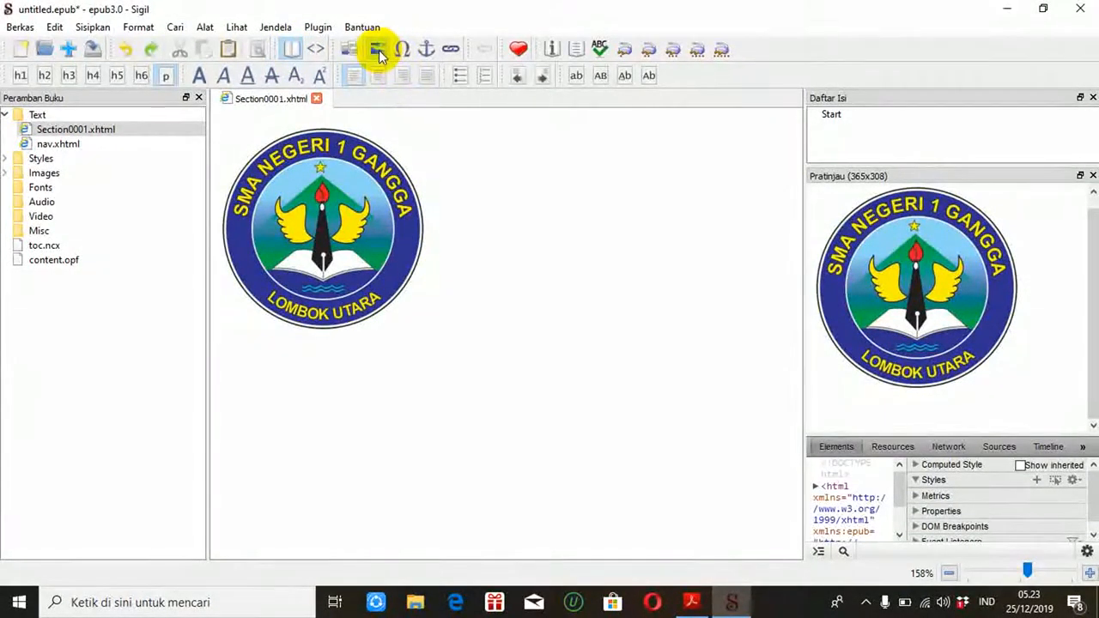
pyautogui.moveTo(378, 51)
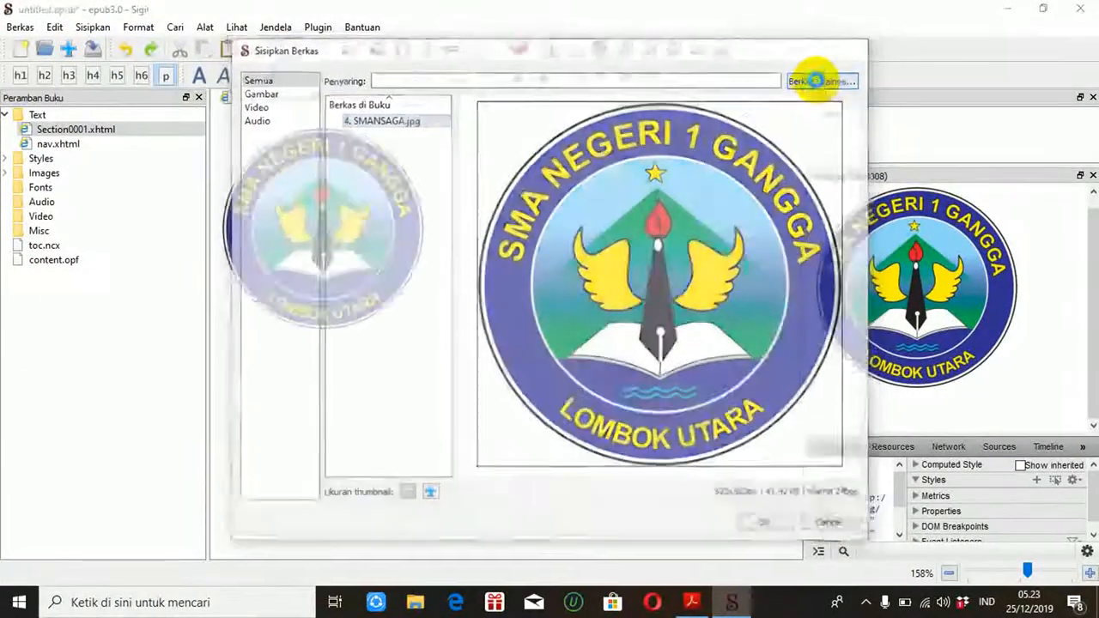
# Insert INTRO SP.mp4 from the FFOutput folder beneath the school logo.
pyautogui.click(821, 81)
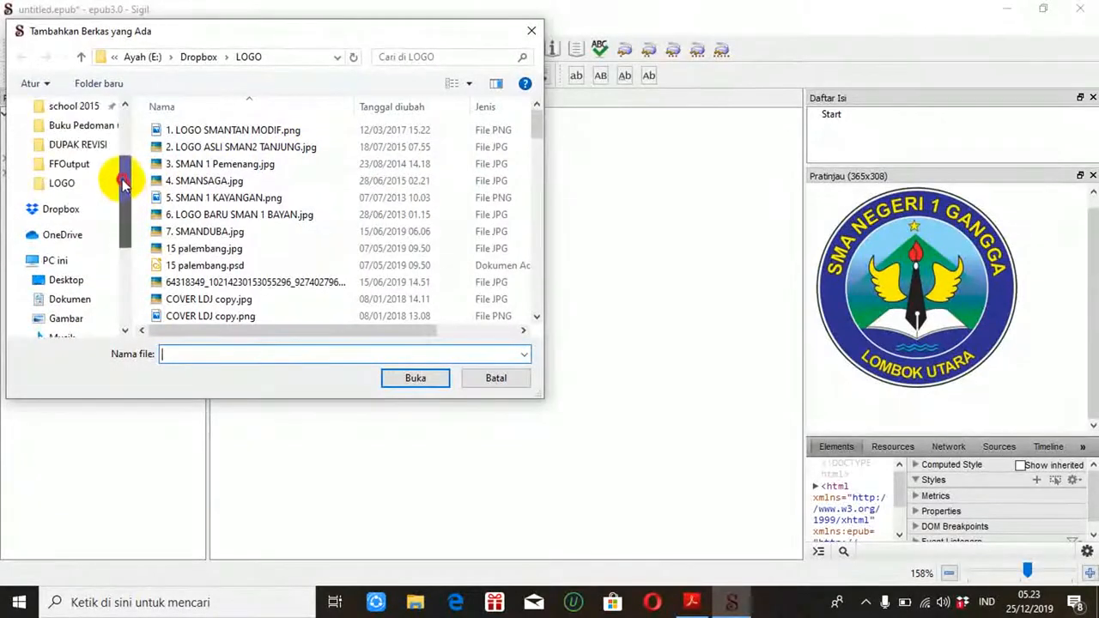
pyautogui.click(69, 163)
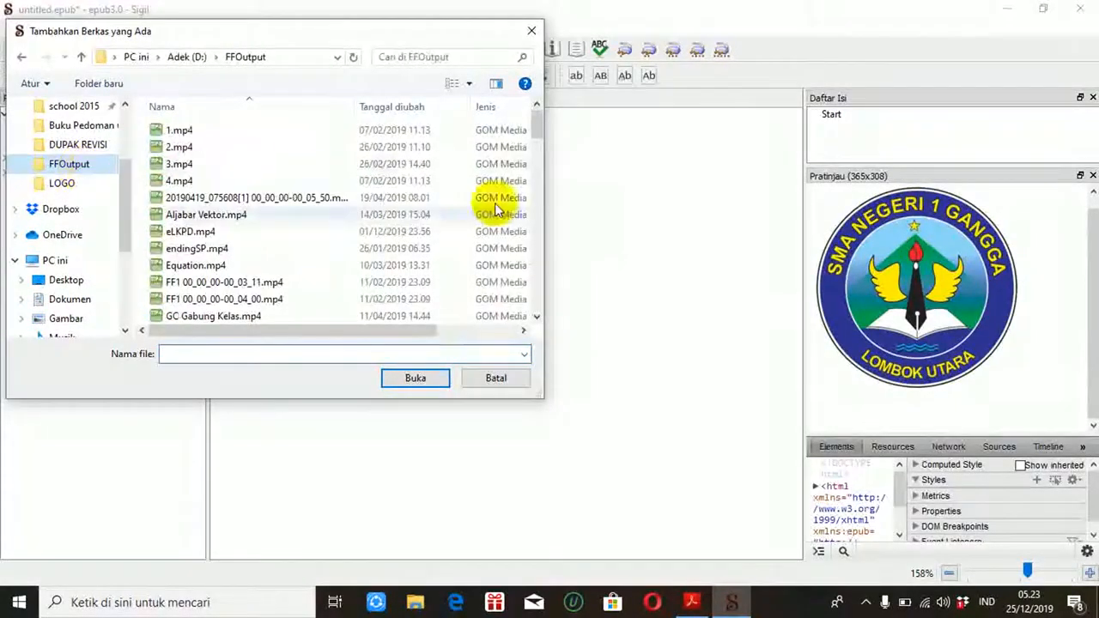
pyautogui.scroll(-3)
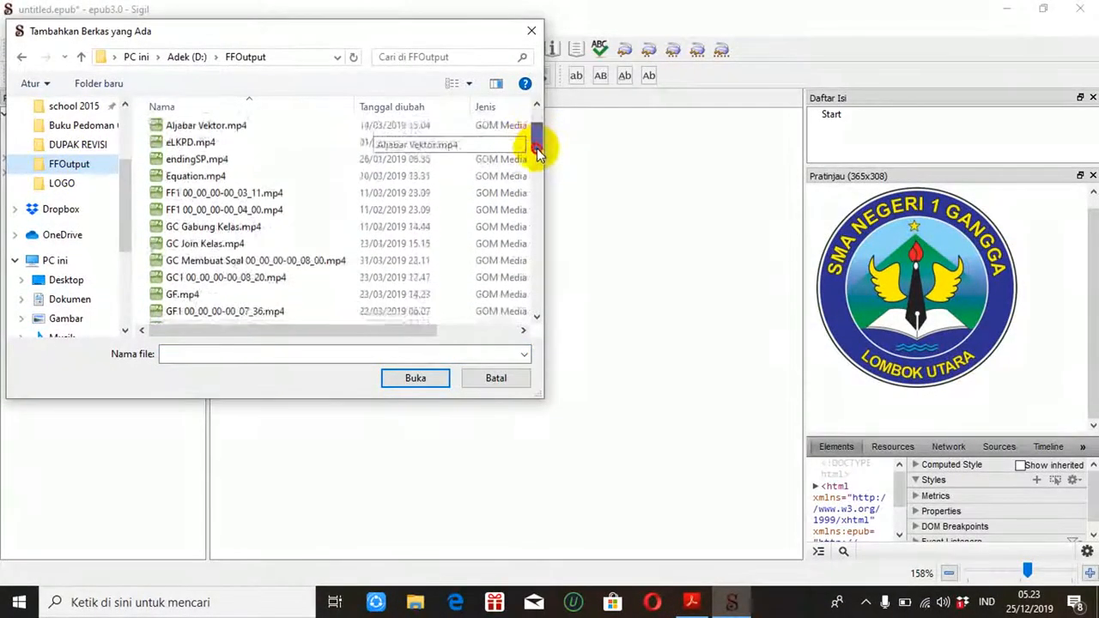
pyautogui.scroll(-3)
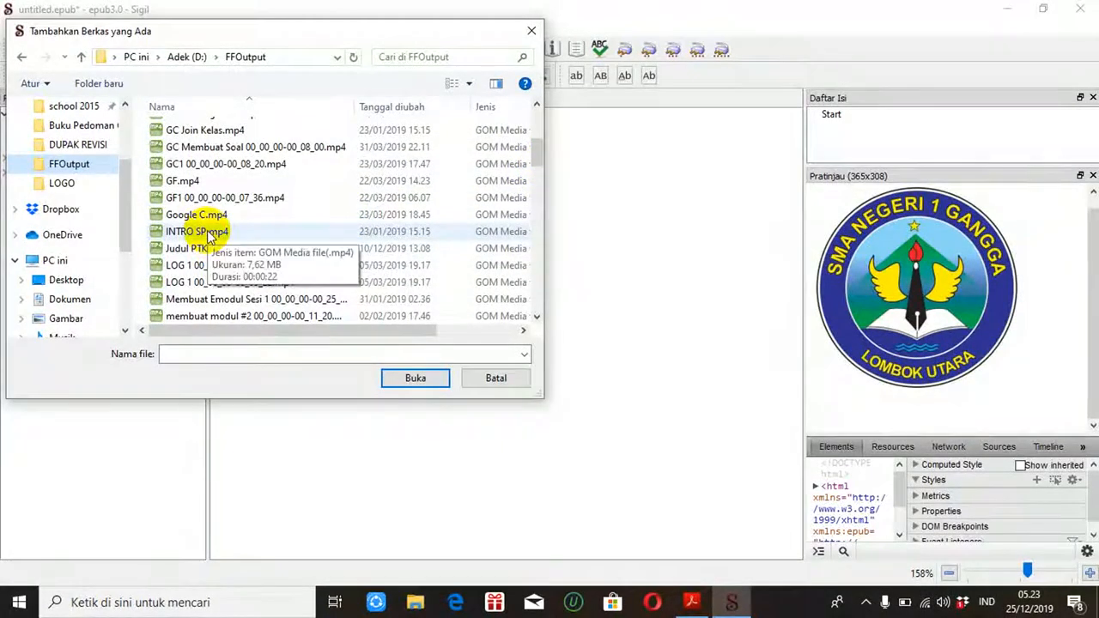
pyautogui.click(196, 230)
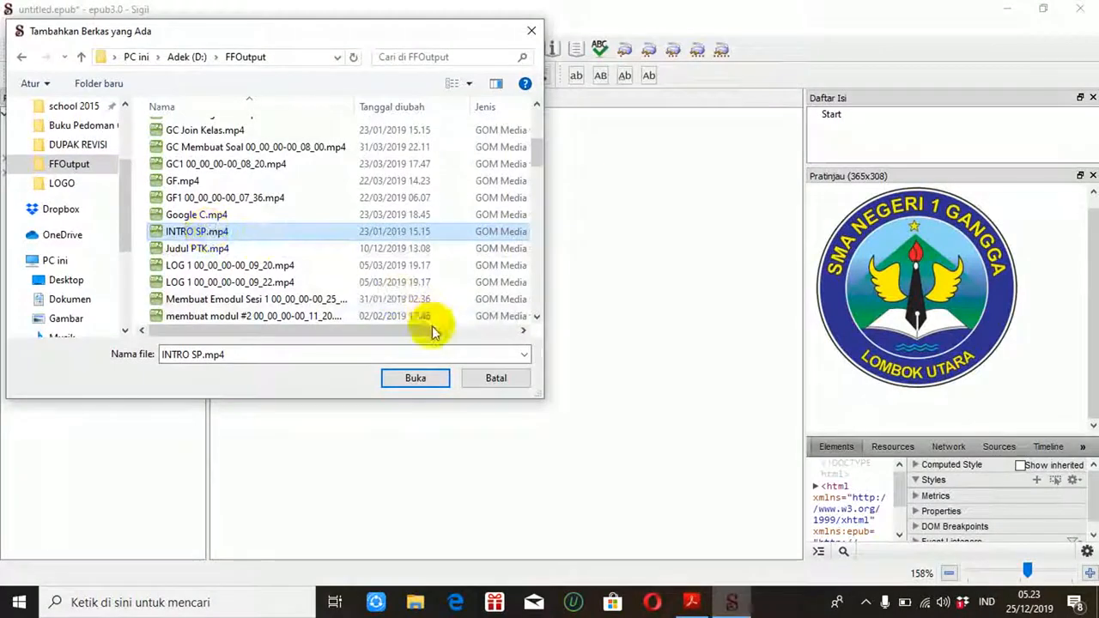
pyautogui.click(416, 378)
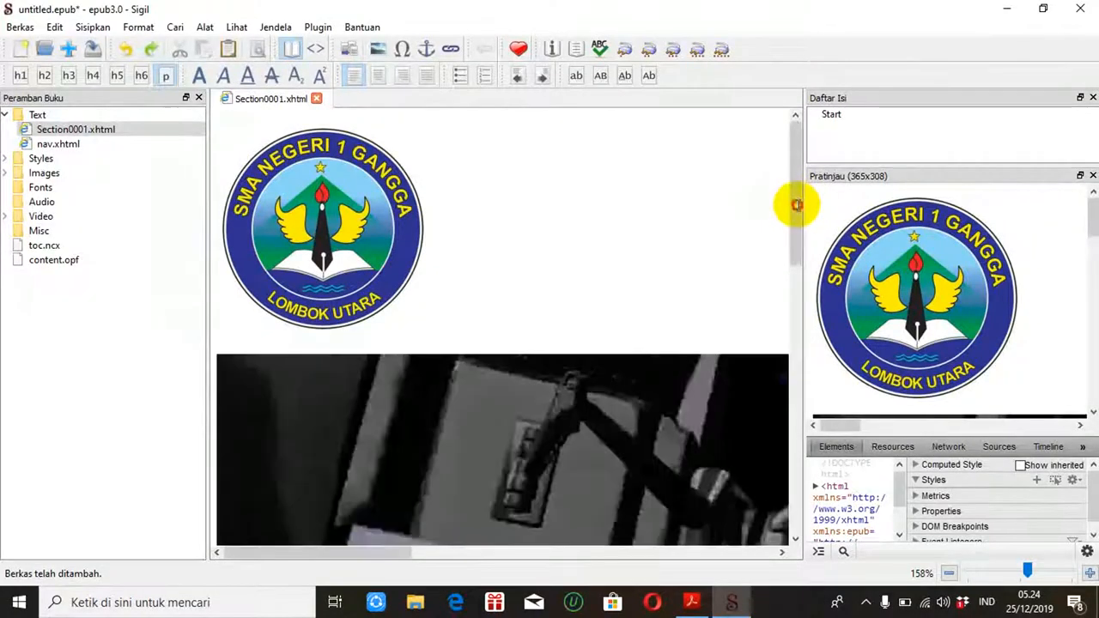
pyautogui.scroll(-3)
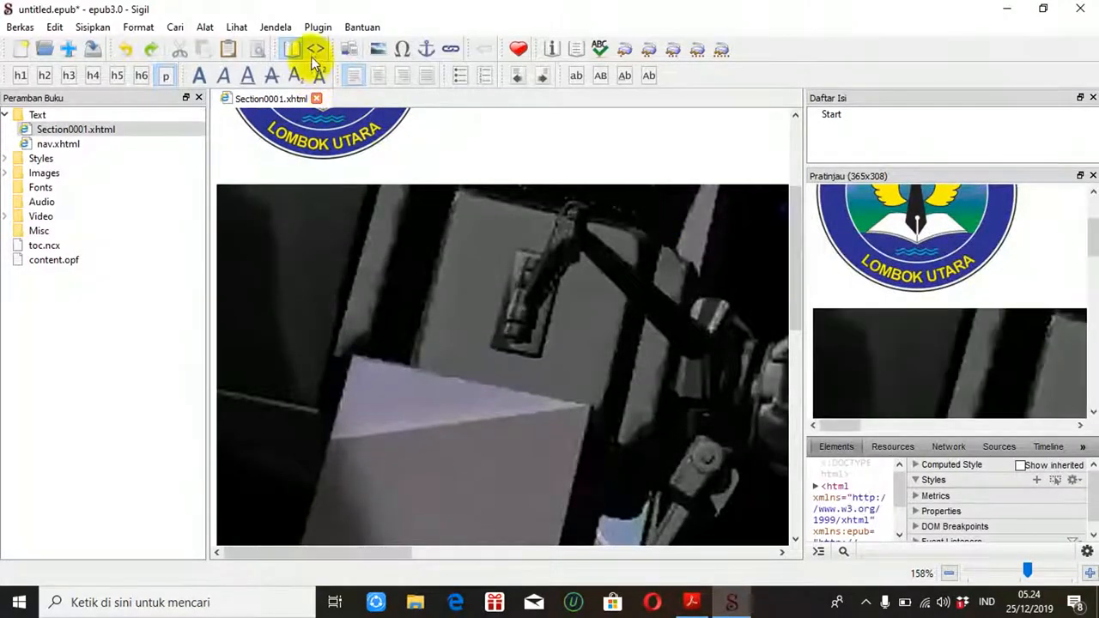
# In Code View, add width="100%" to the INTRO SP.mp4 video tag.
pyautogui.click(316, 48)
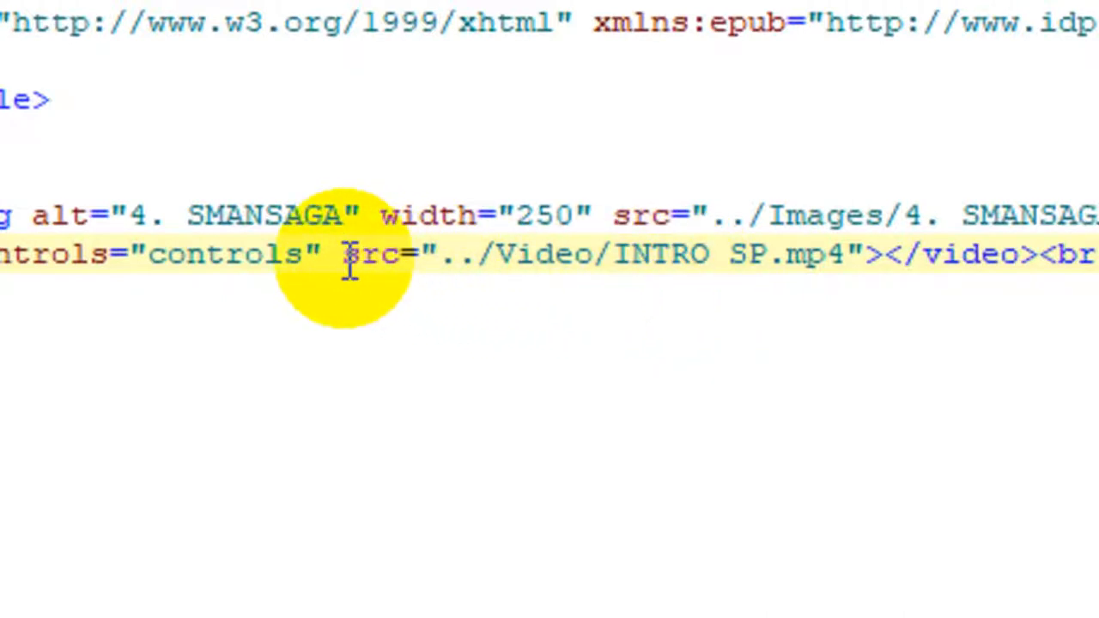
pyautogui.write('vi')
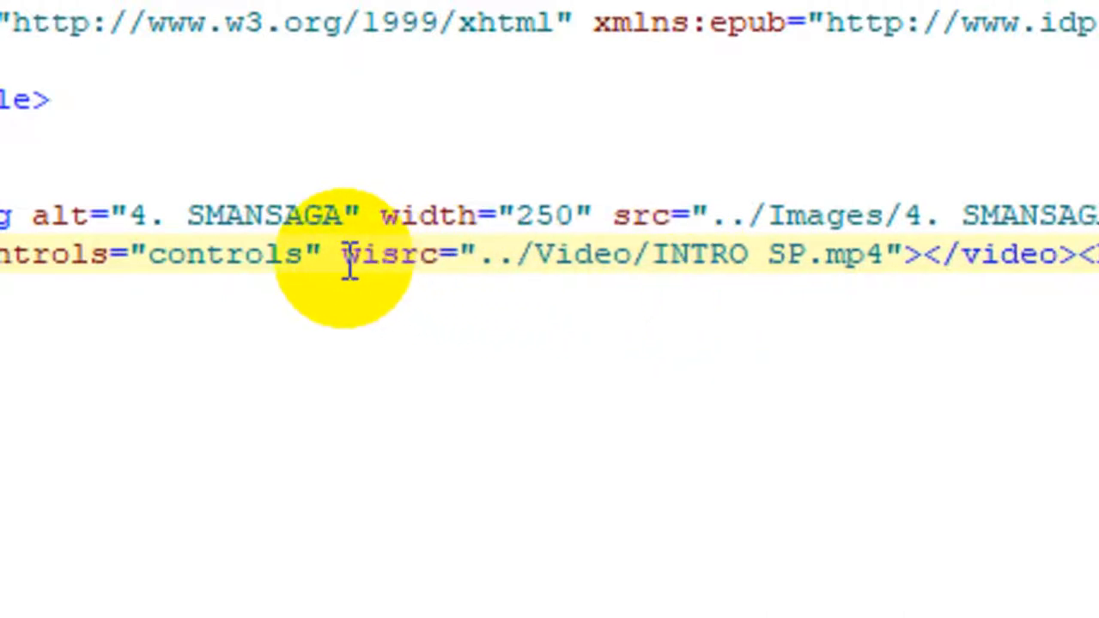
pyautogui.write('width=')
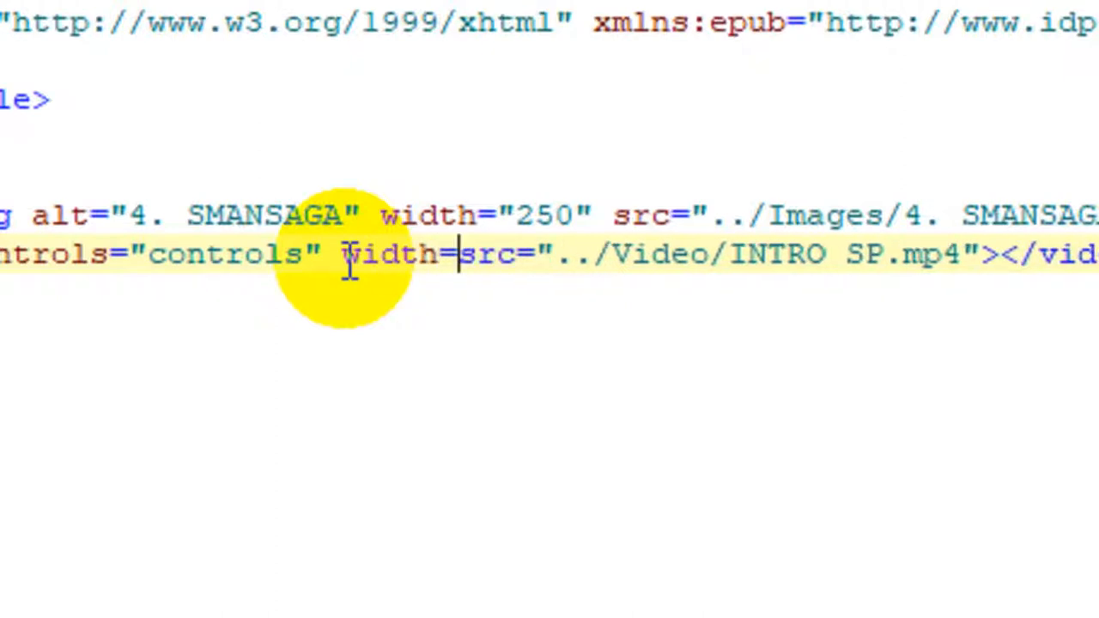
pyautogui.write('100')
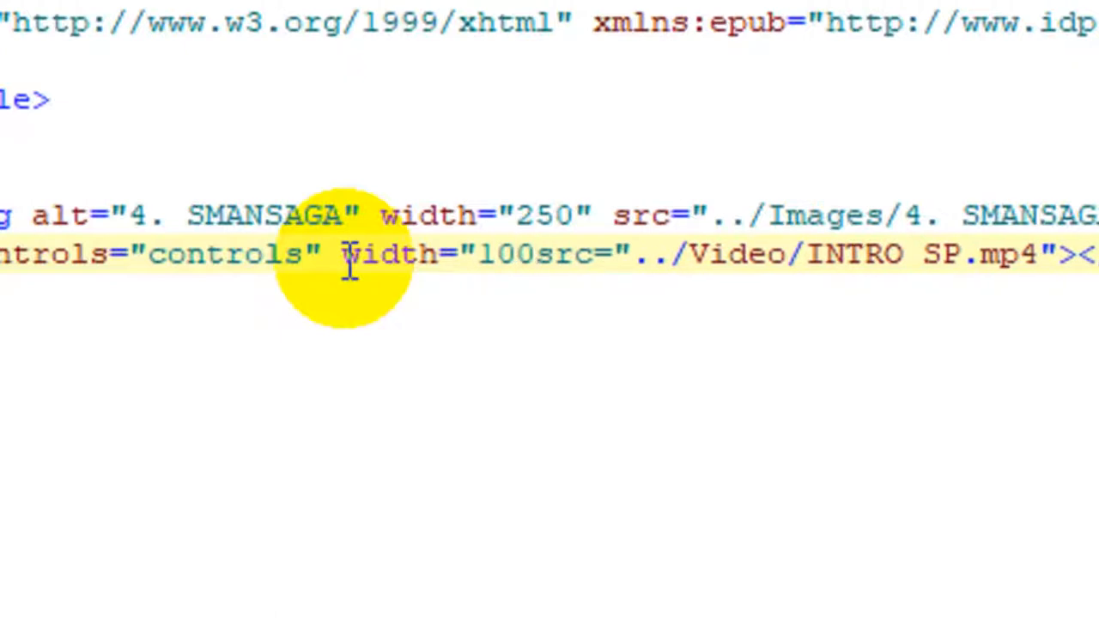
pyautogui.write('%"')
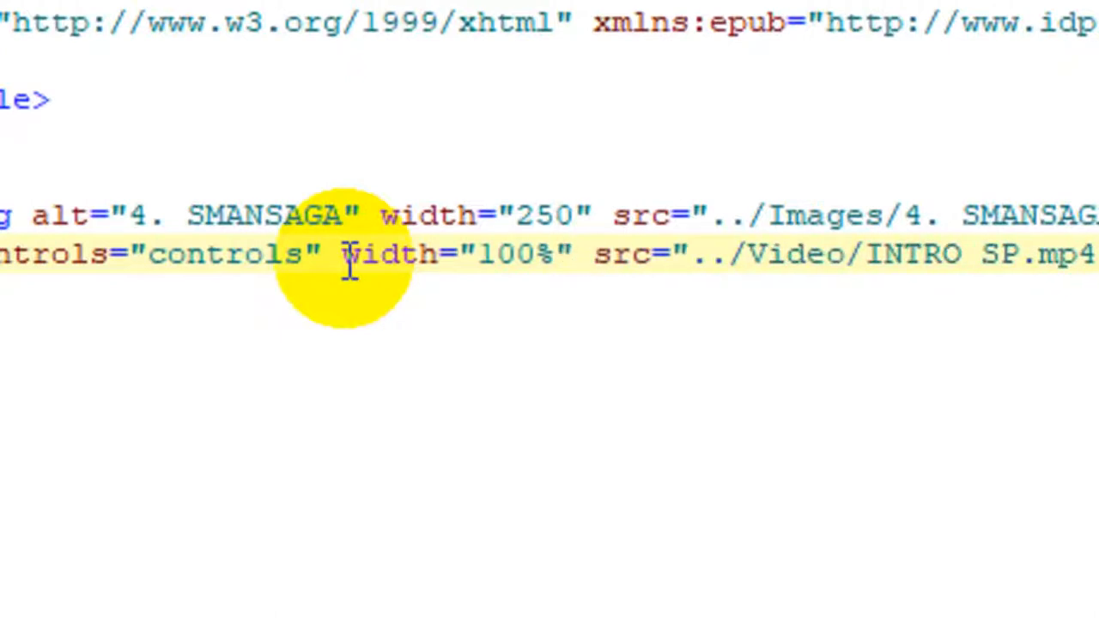
pyautogui.click(593, 254)
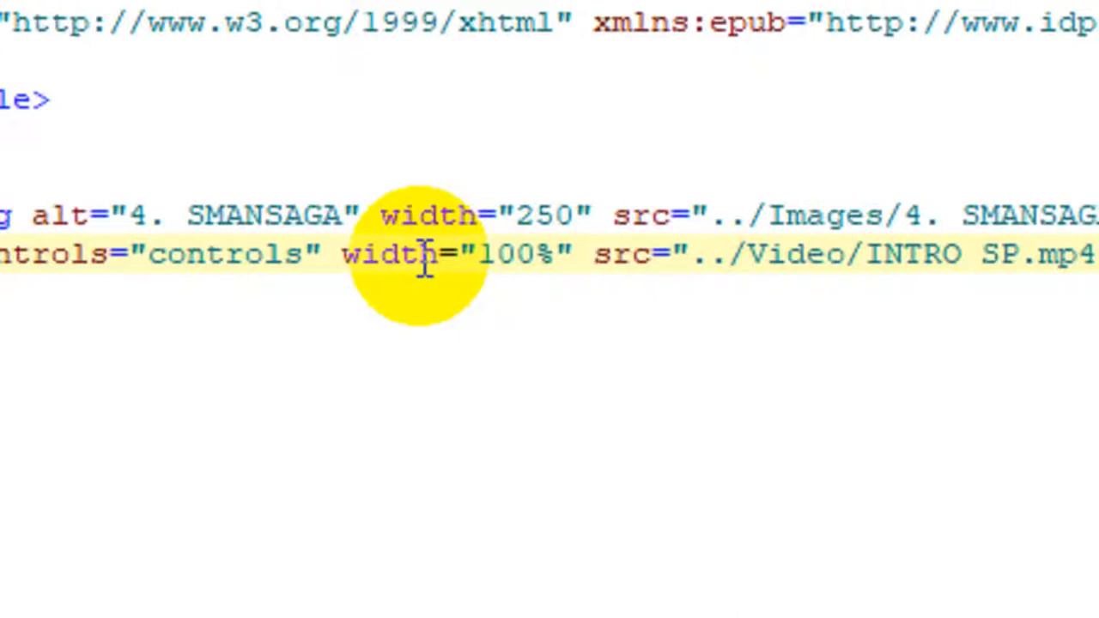
pyautogui.click(593, 254)
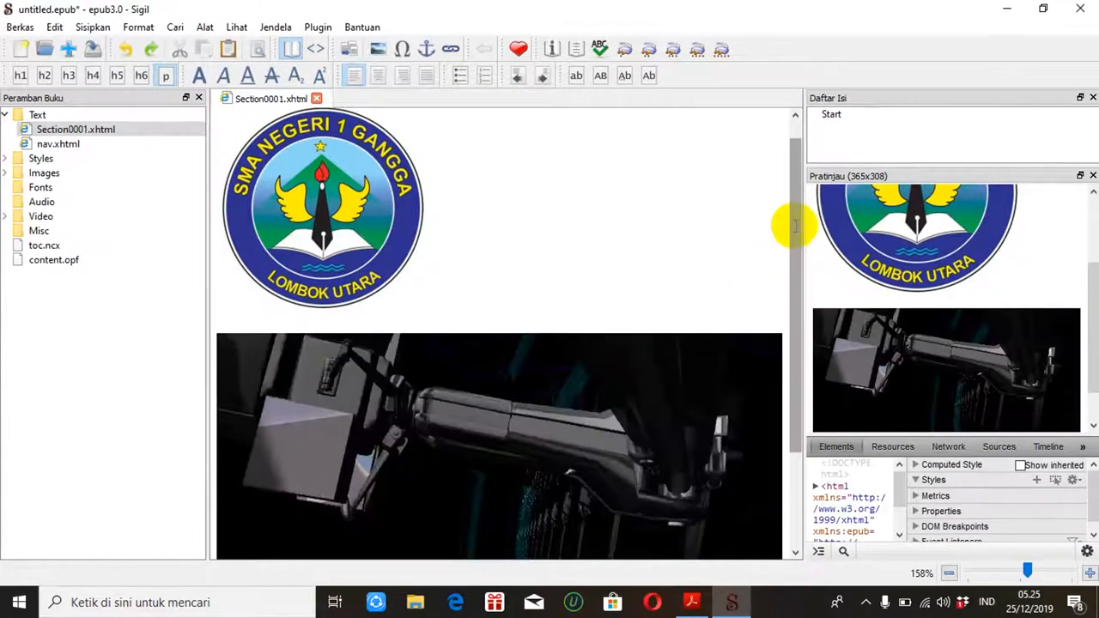
# Check the full-width video in the enlarged preview and set the cursor after the logo.
pyautogui.scroll(-3)
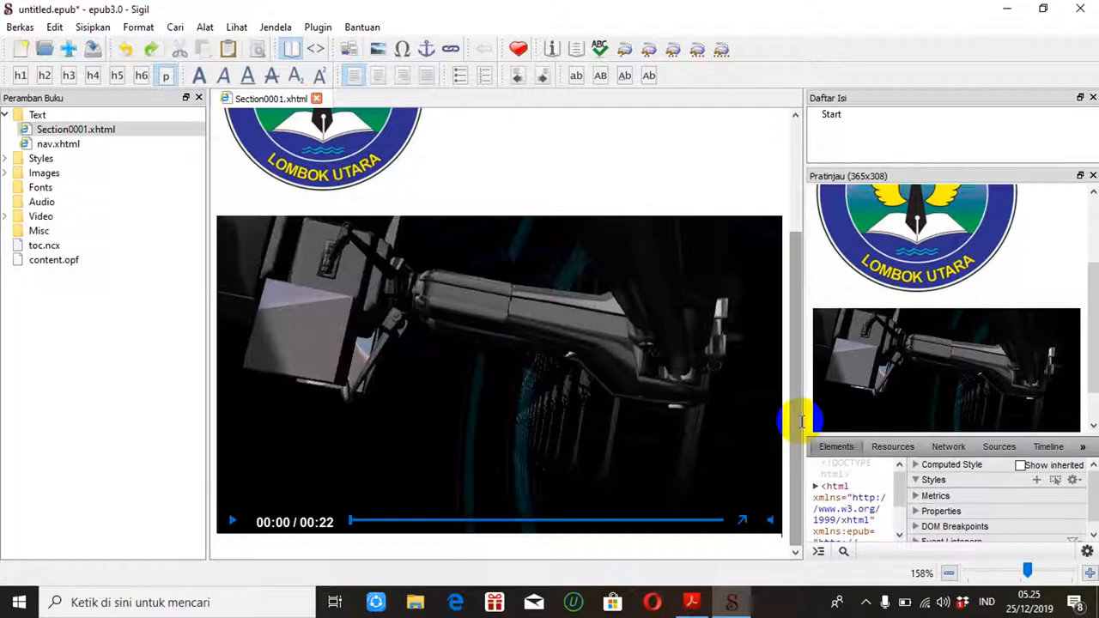
pyautogui.moveTo(788, 343)
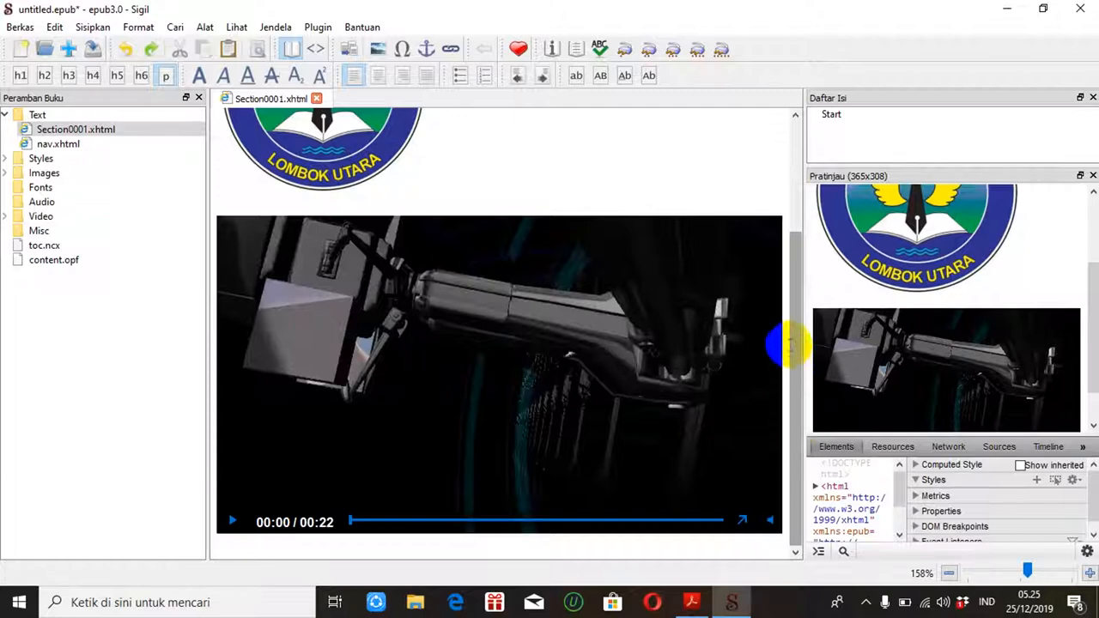
pyautogui.moveTo(790, 250)
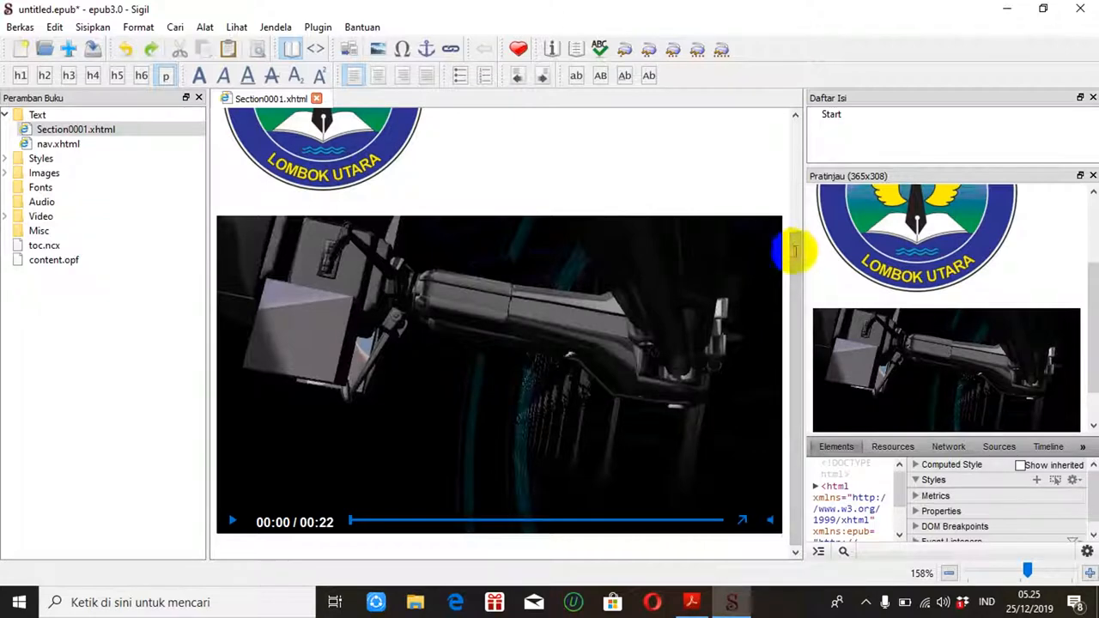
pyautogui.moveTo(804, 209)
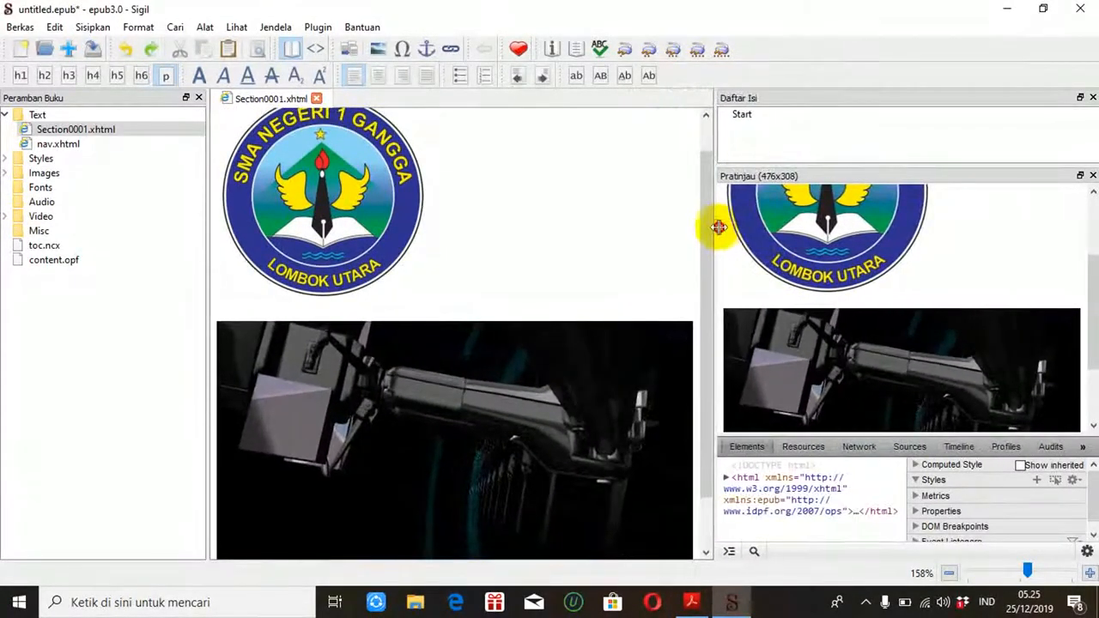
pyautogui.moveTo(718, 226); pyautogui.dragTo(799, 215)
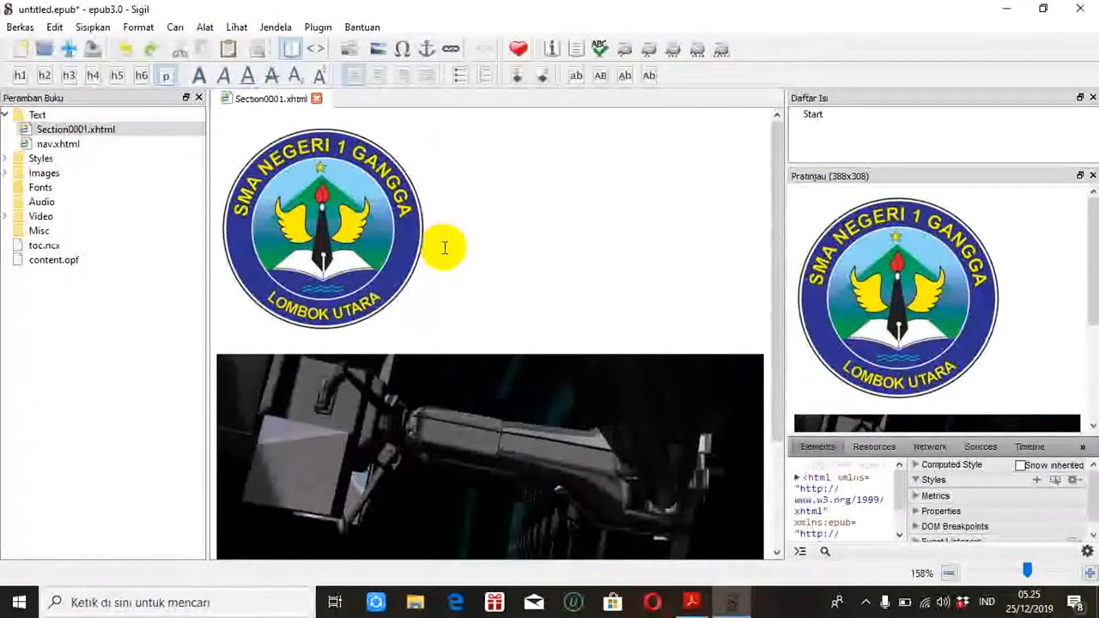
pyautogui.click(423, 232)
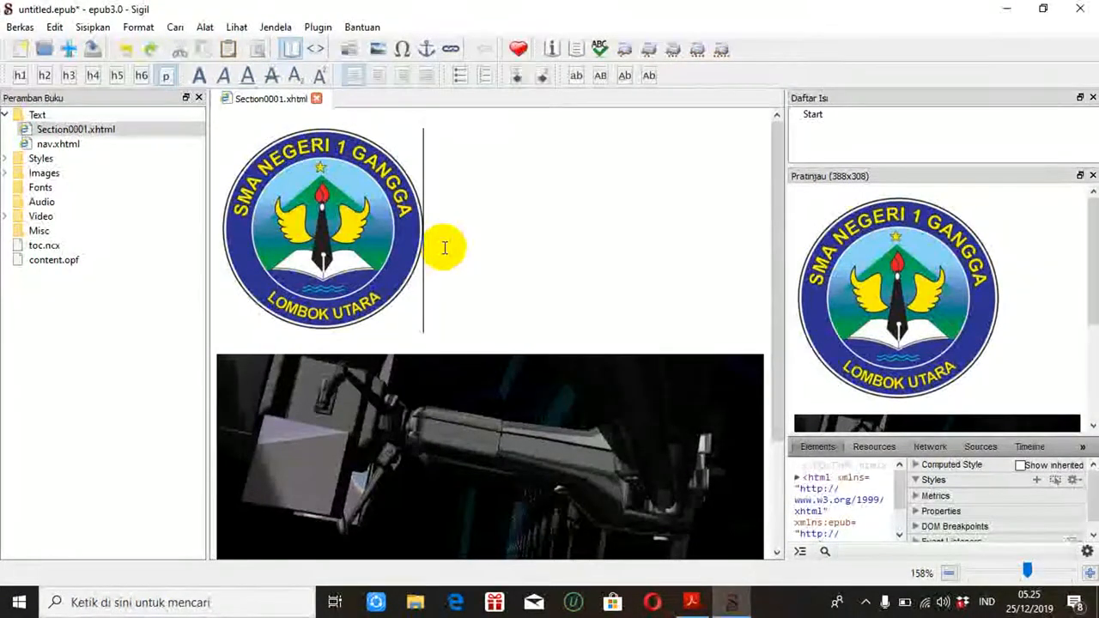
pyautogui.scroll(-3)
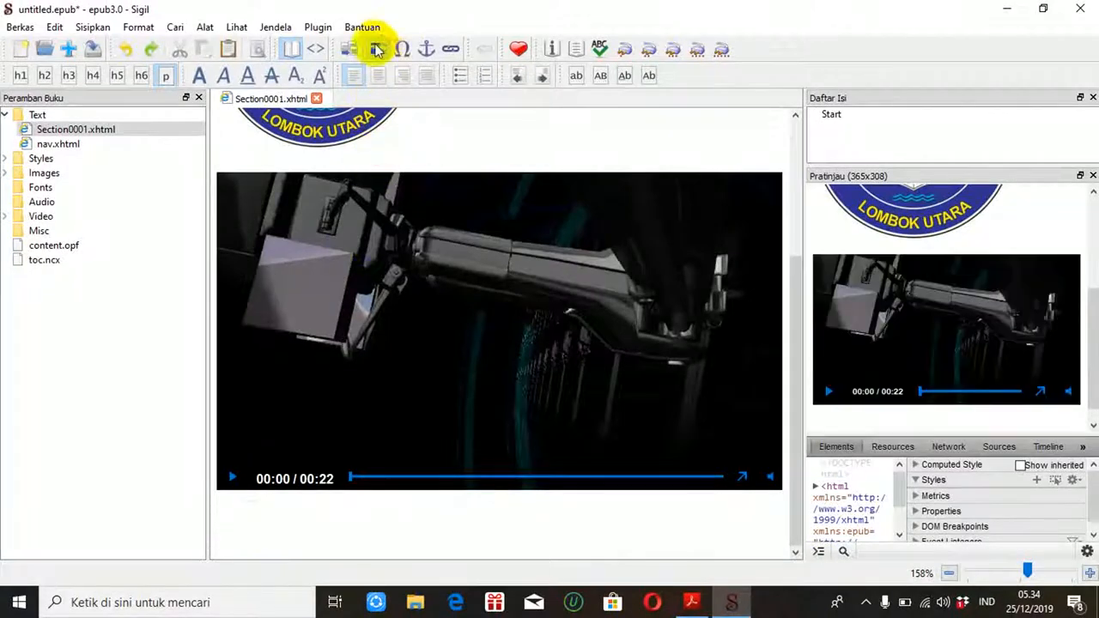
pyautogui.moveTo(377, 48)
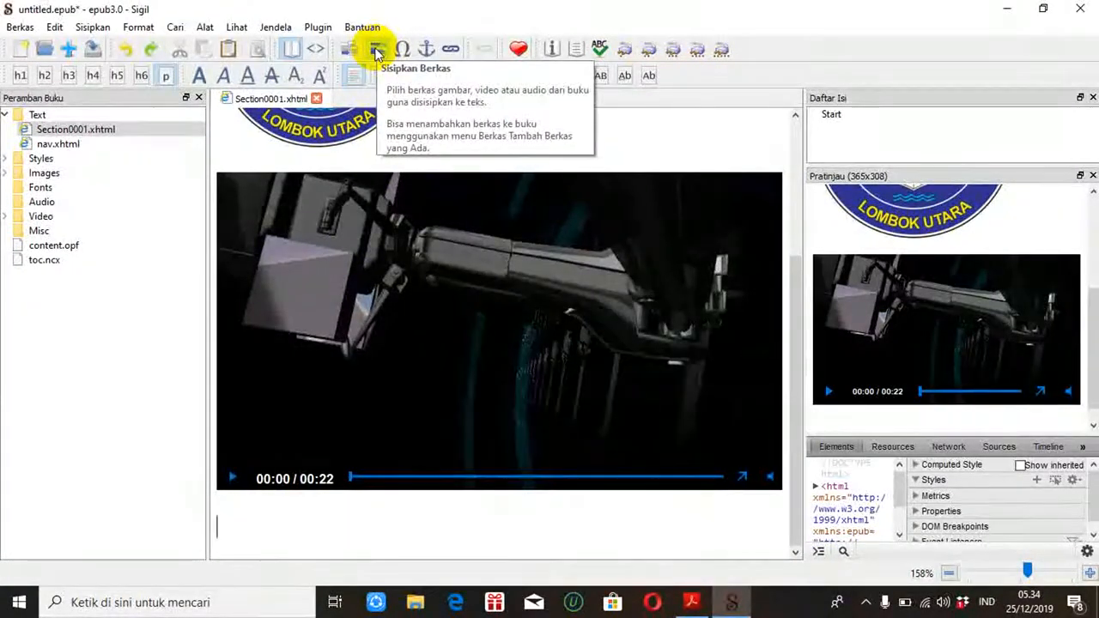
# Browse to Unduhan (Downloads) via Insert File > Other Files and select an .mp3 file.
pyautogui.click(374, 48)
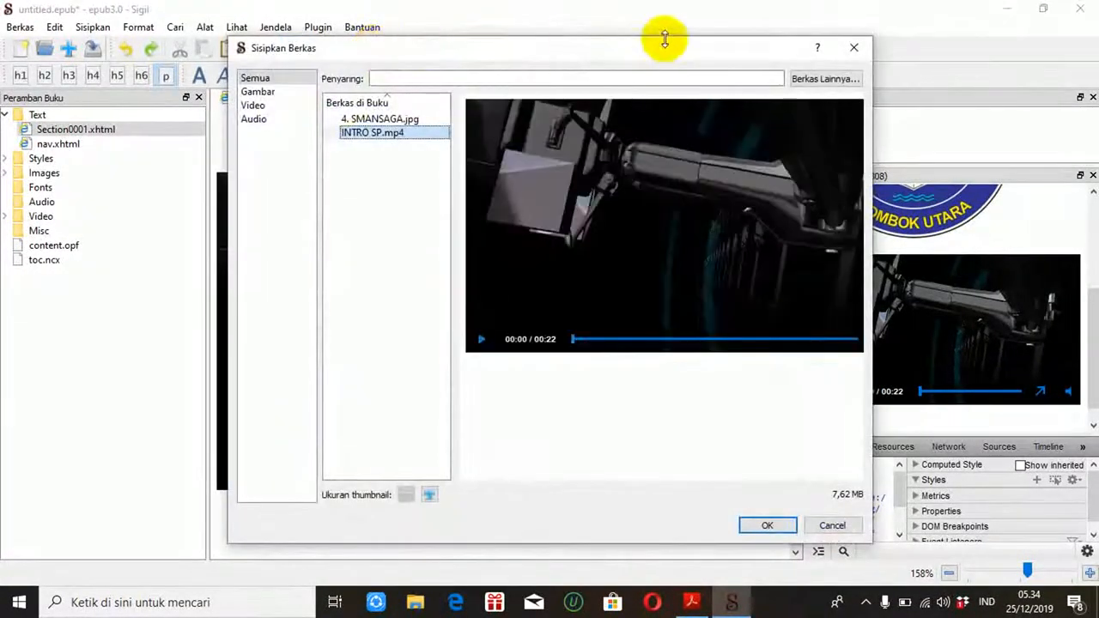
pyautogui.click(767, 525)
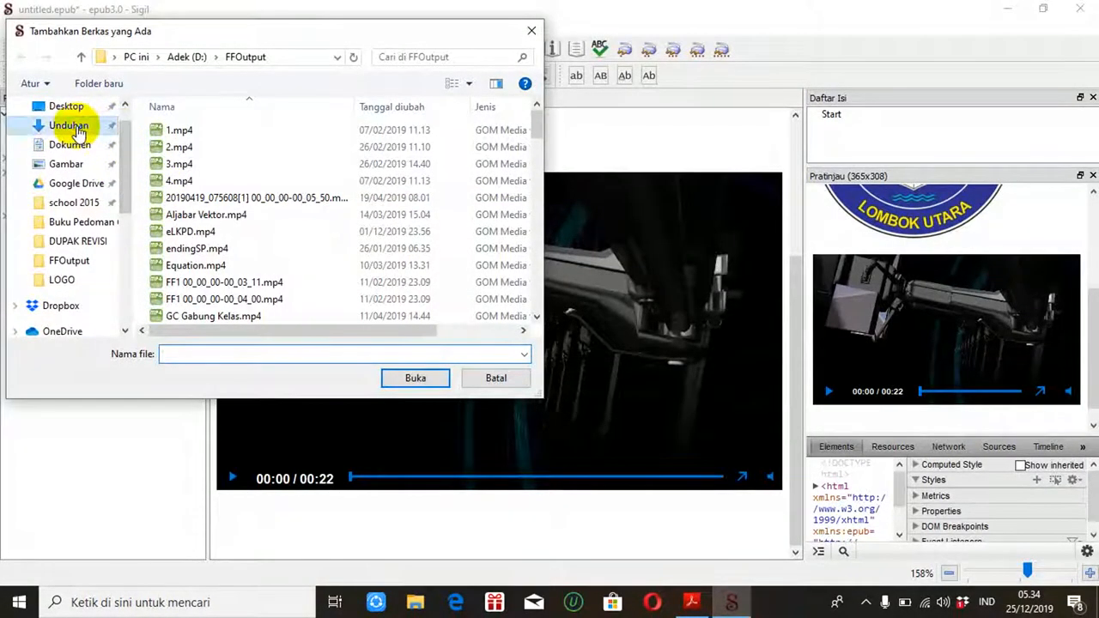
pyautogui.click(68, 125)
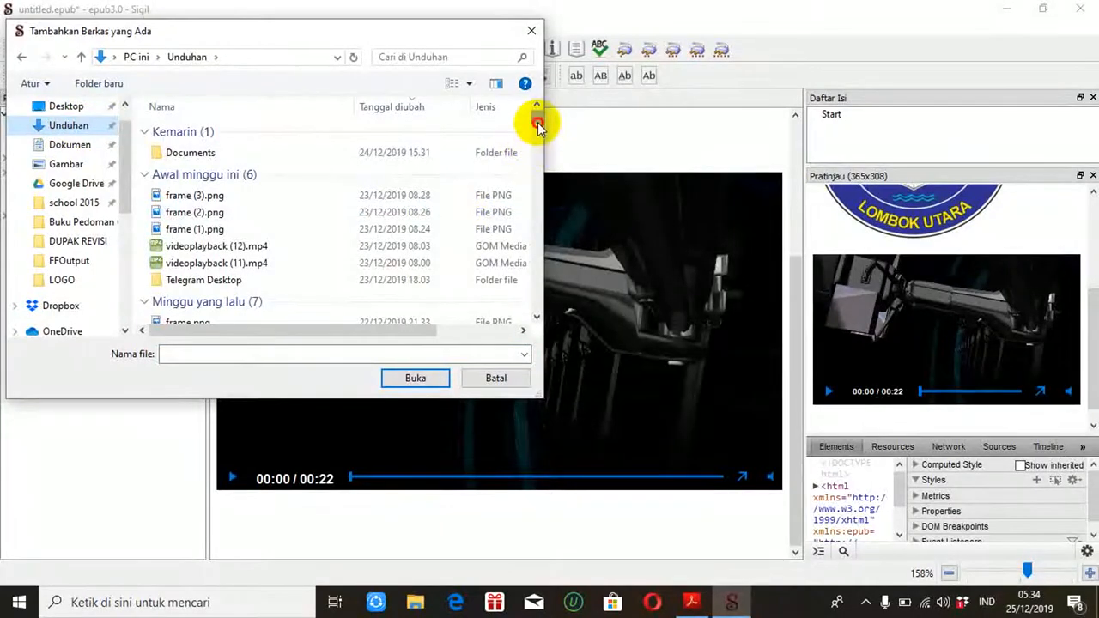
pyautogui.scroll(-3)
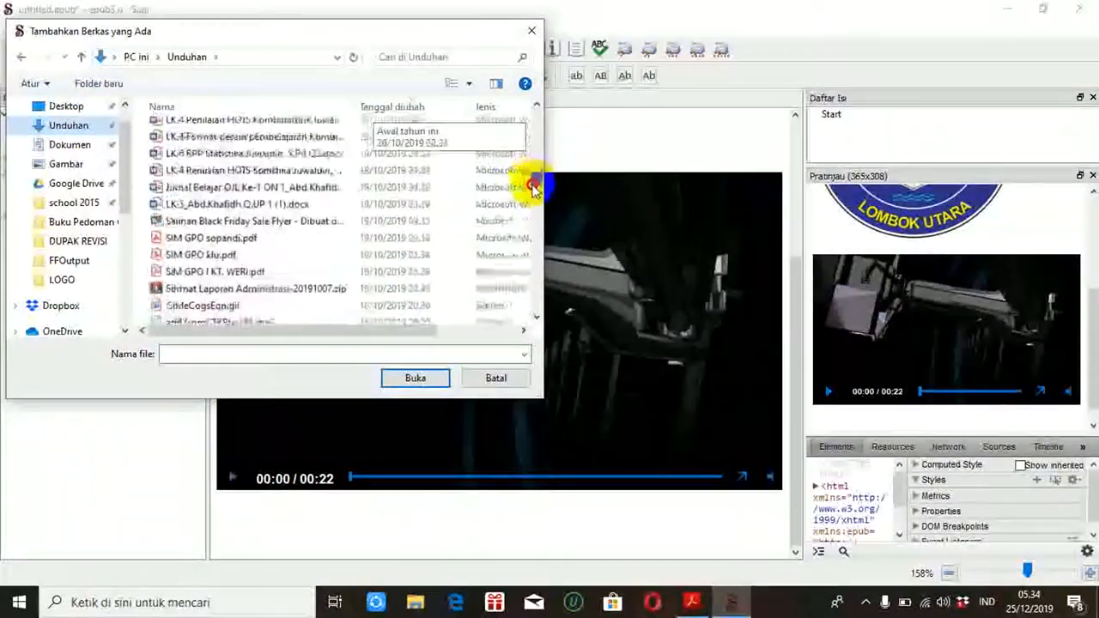
pyautogui.scroll(-3)
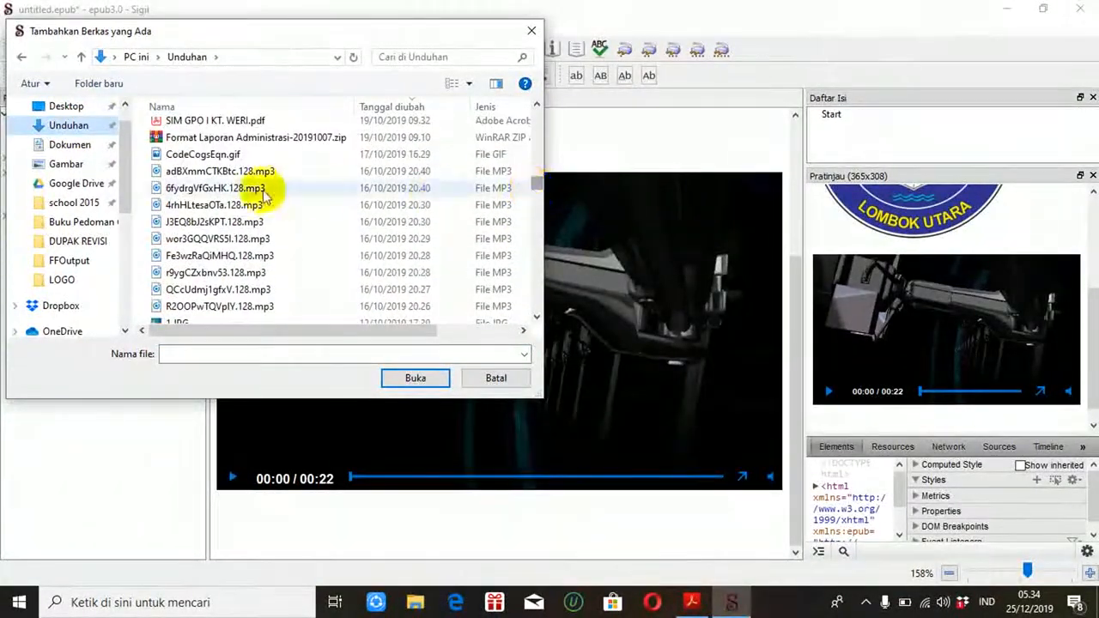
pyautogui.click(220, 172)
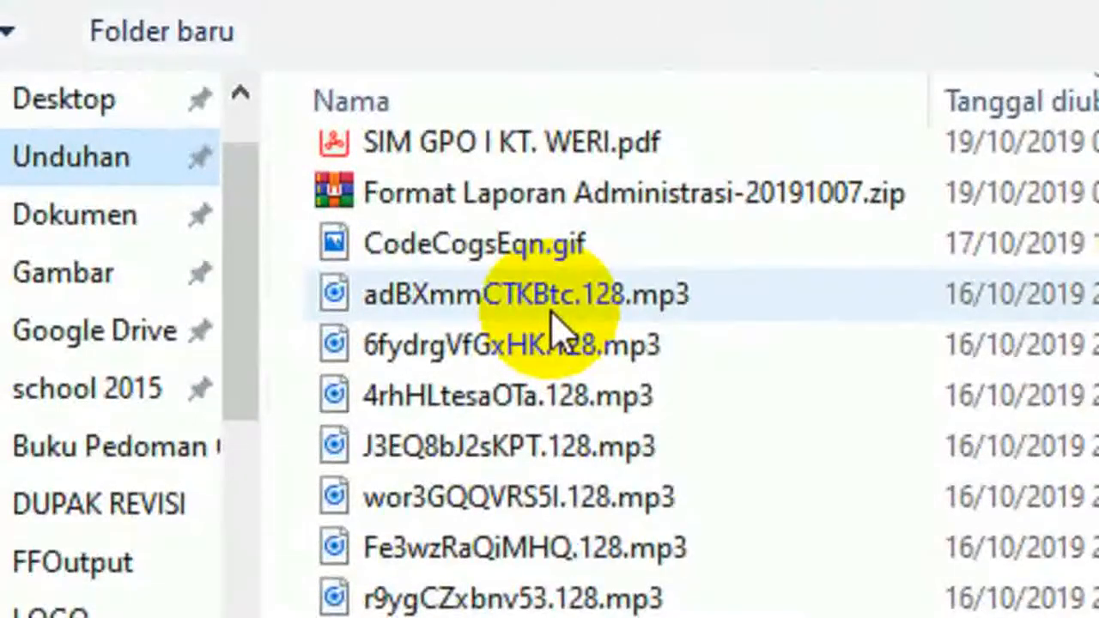
pyautogui.moveTo(559, 312)
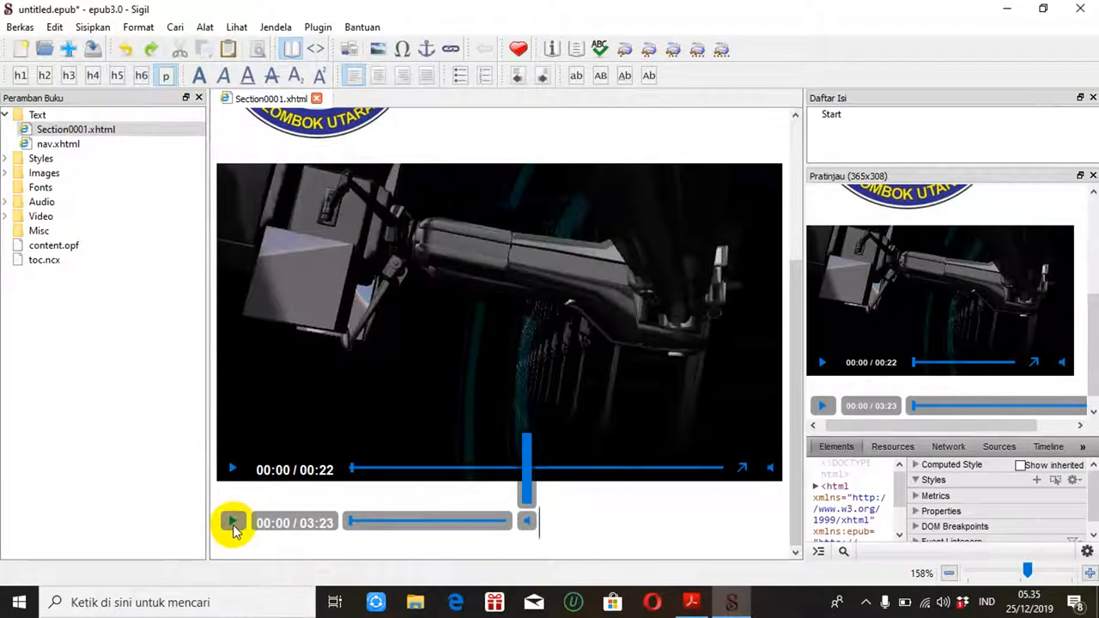
# Play and pause the inserted 3:23 MP3 audio player below the video to verify it works.
pyautogui.click(232, 522)
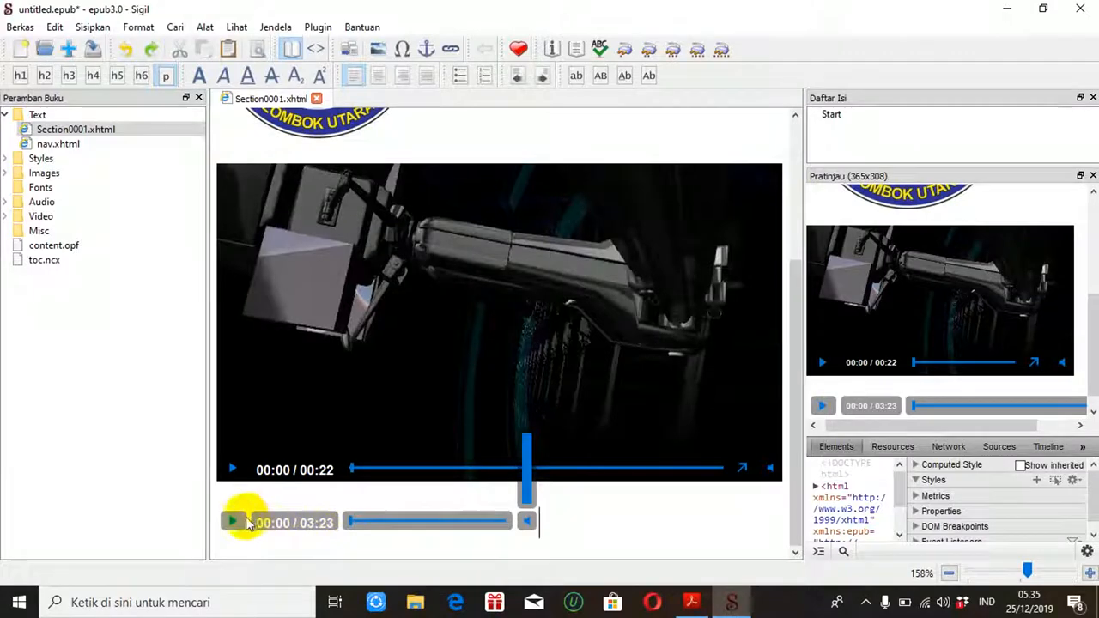
pyautogui.click(234, 522)
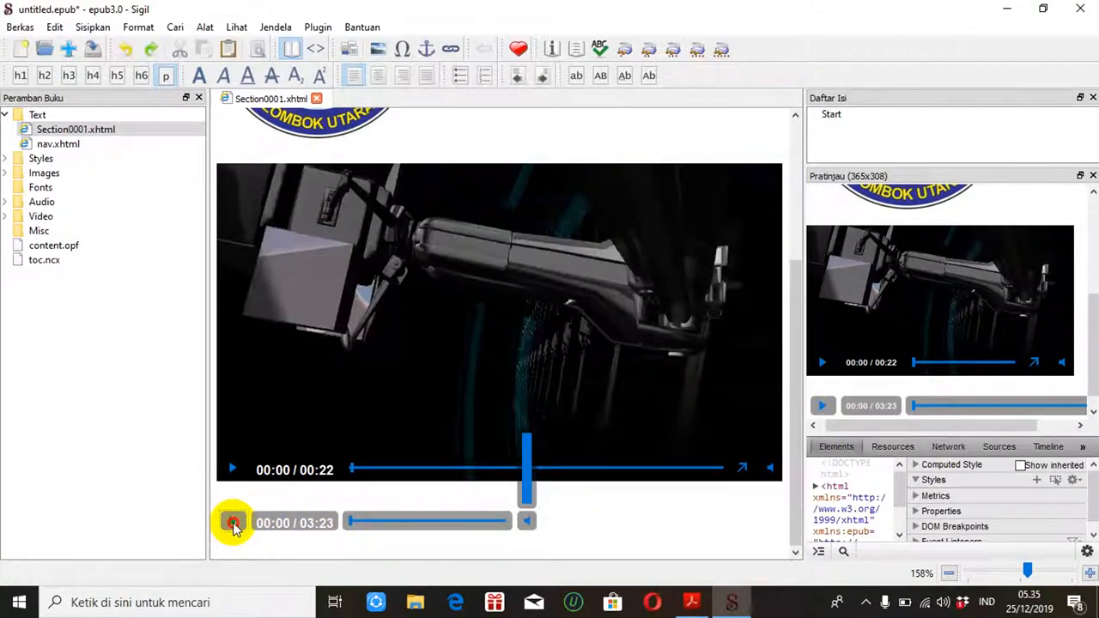
pyautogui.click(233, 522)
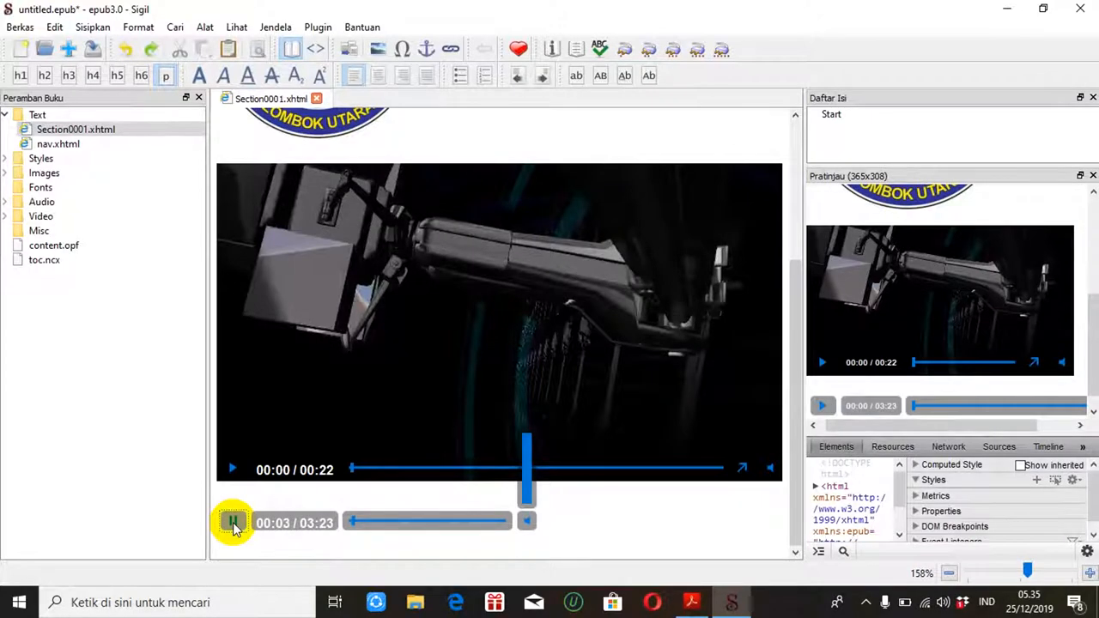
pyautogui.click(232, 522)
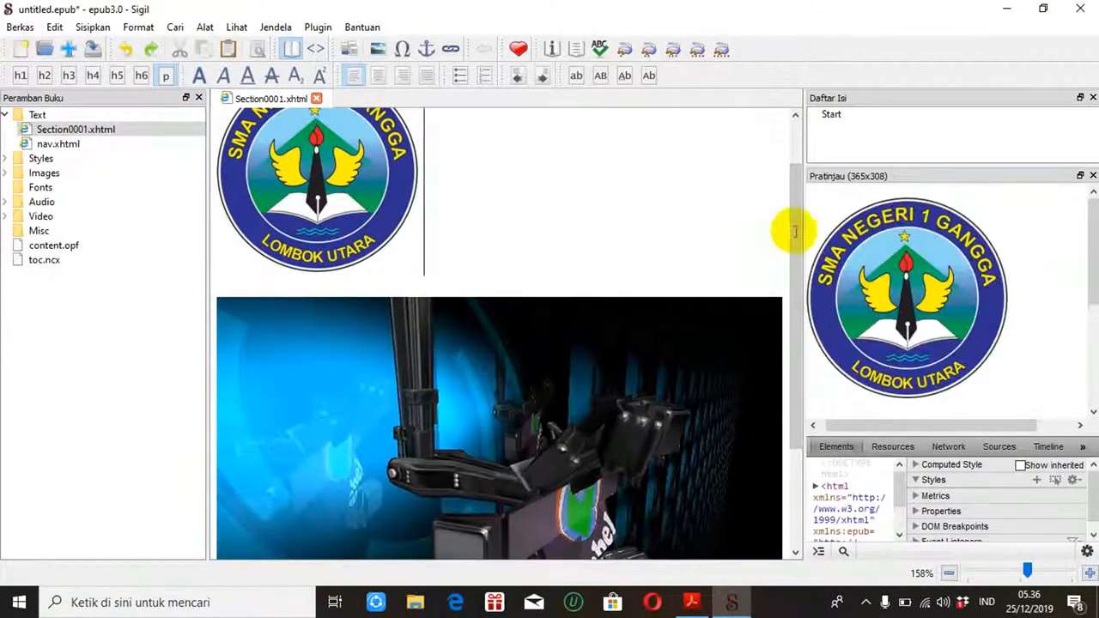
pyautogui.scroll(-3)
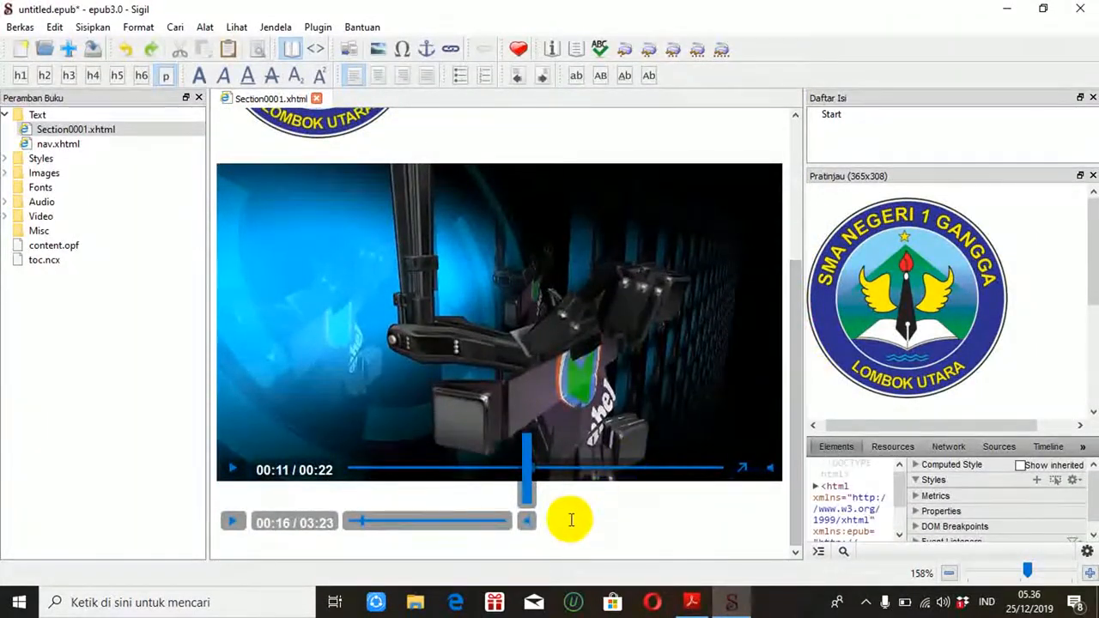